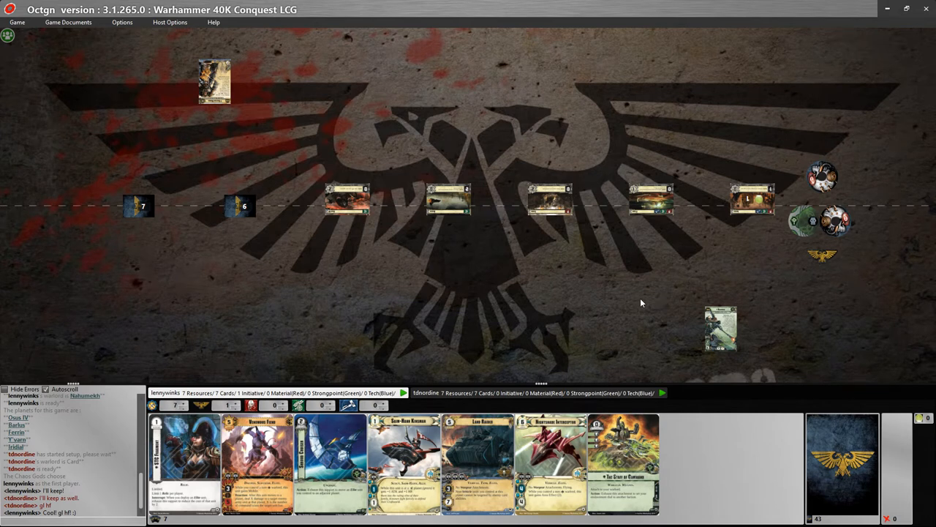
mouse_move(503, 271)
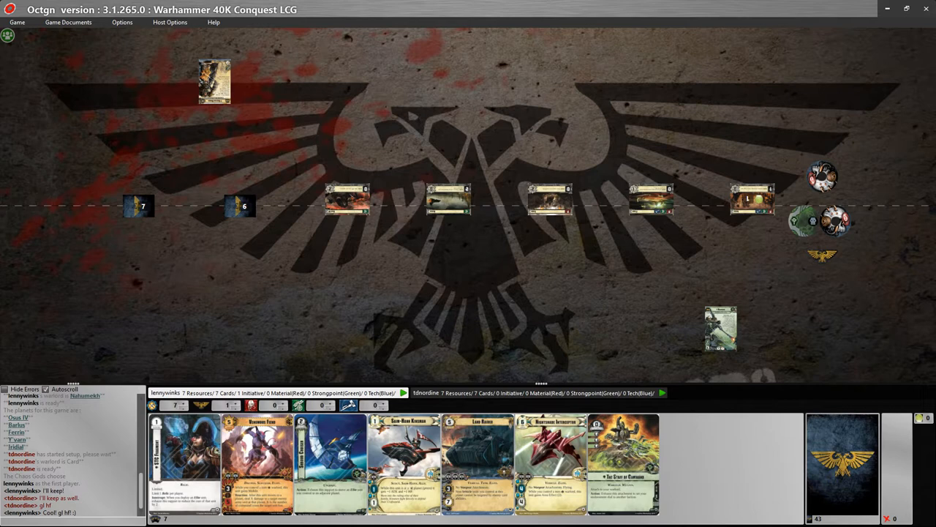
mouse_move(504, 122)
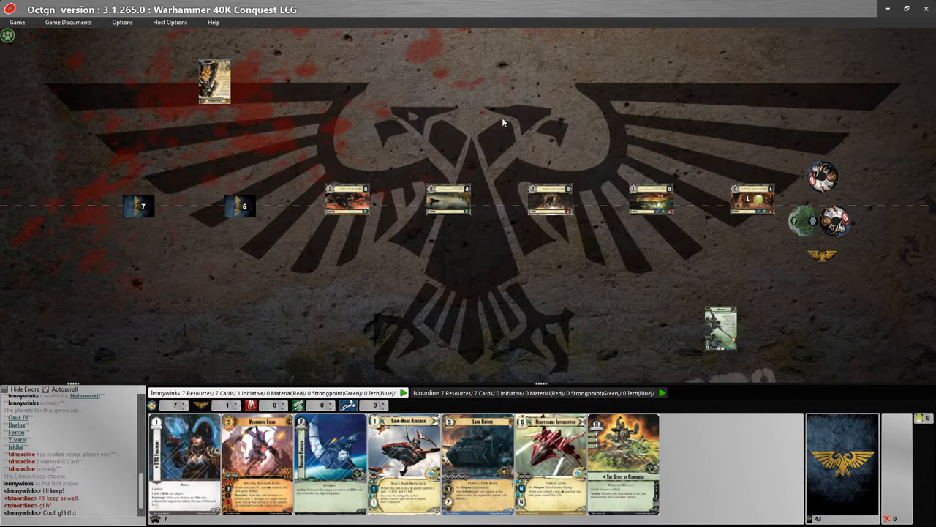
mouse_move(497, 118)
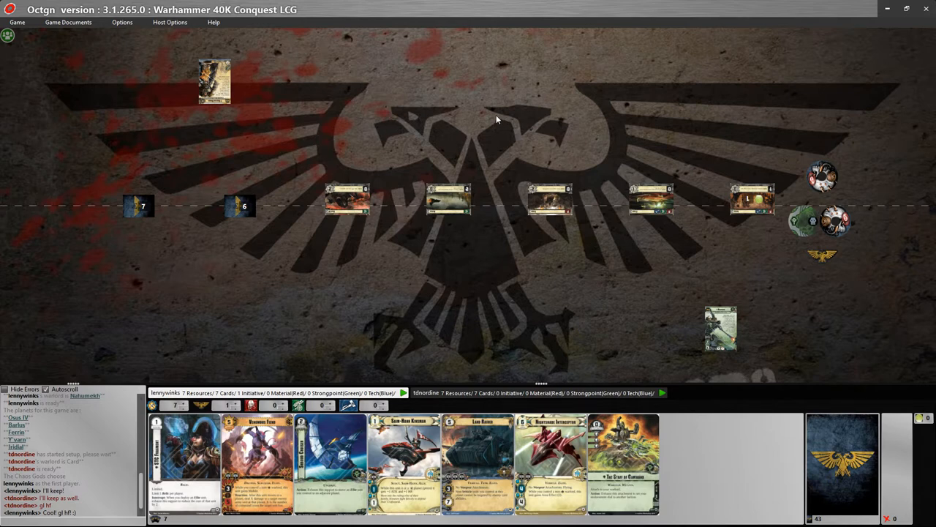
mouse_move(488, 231)
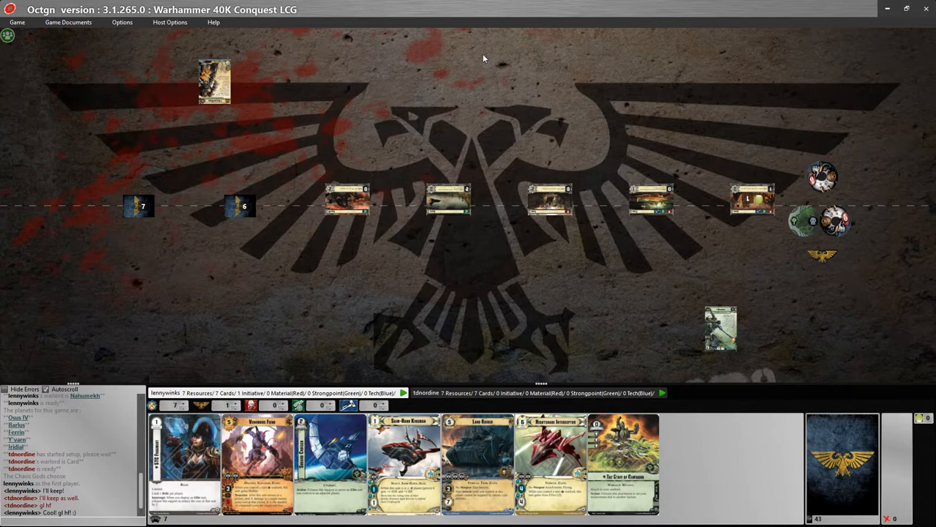
mouse_move(493, 91)
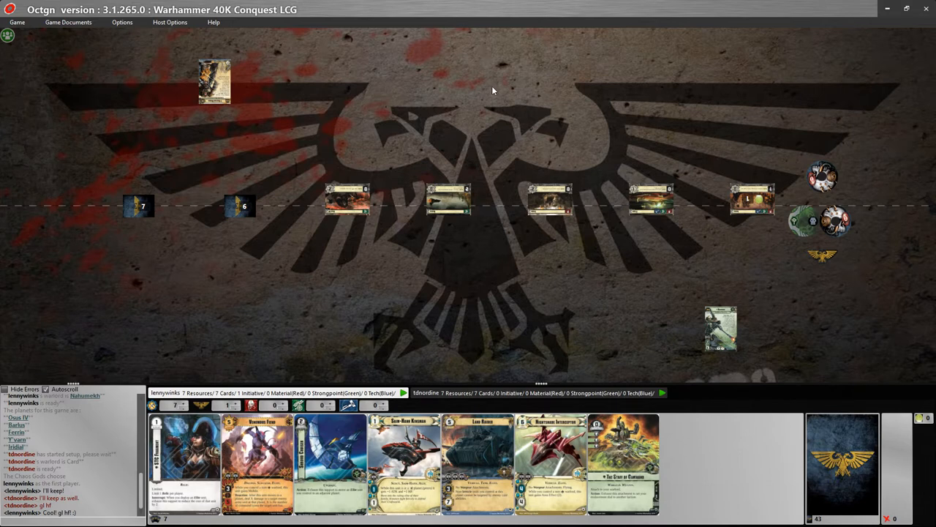
mouse_move(544, 316)
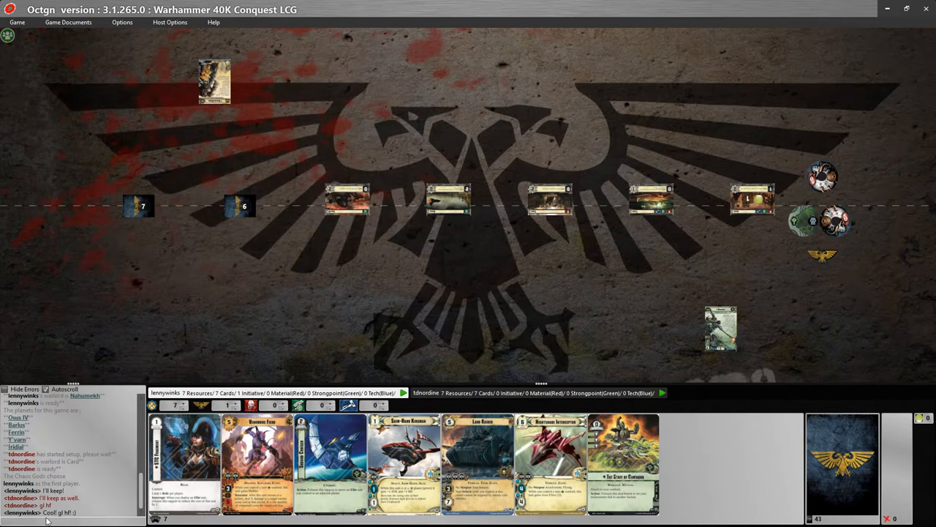
- Open the Enslavement Dial's context menu to see its actions
right_click(810, 220)
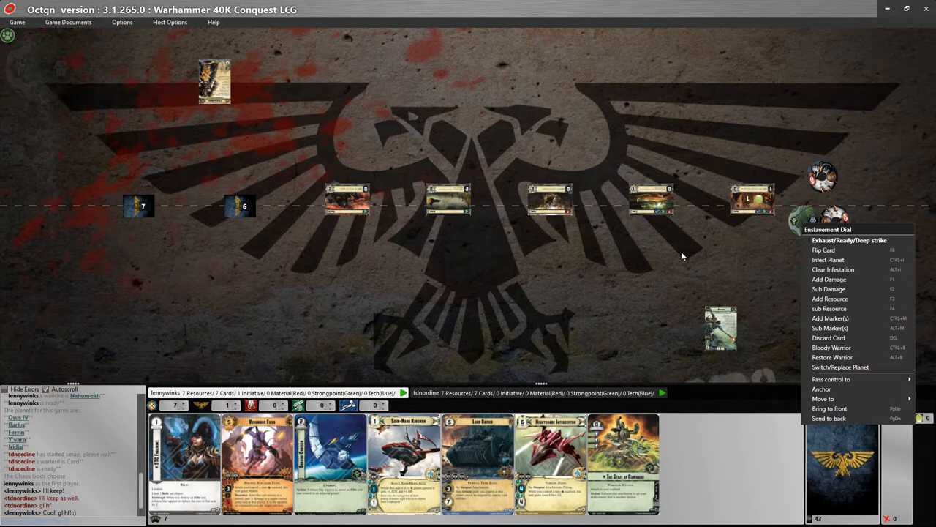
mouse_move(720, 252)
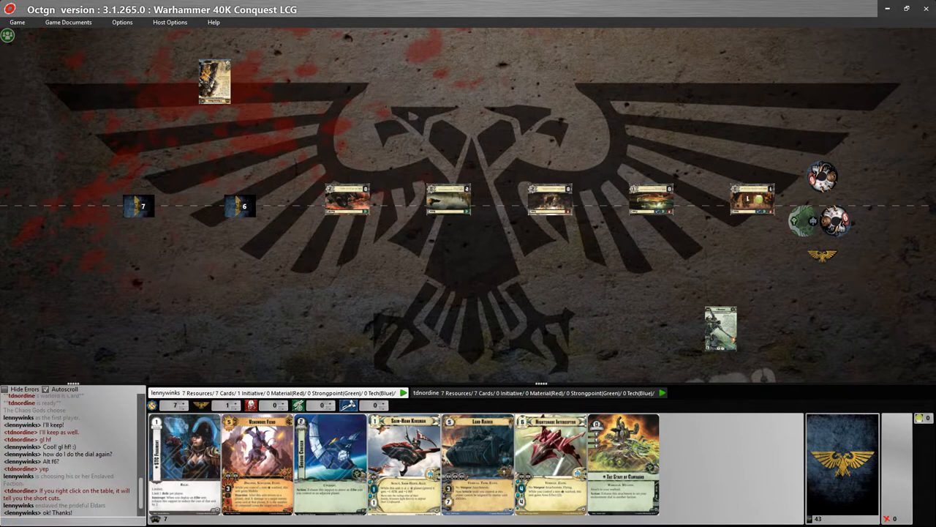
mouse_move(381, 266)
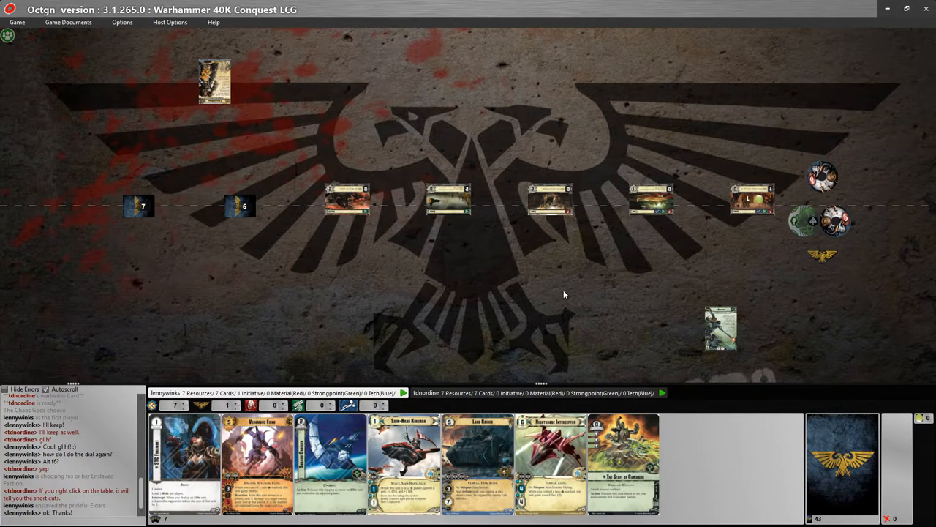
mouse_move(285, 305)
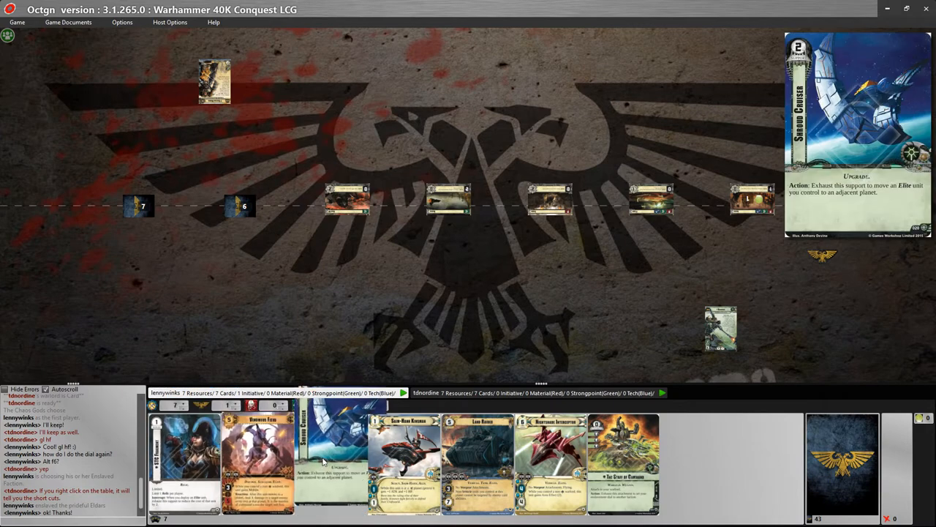
mouse_move(258, 454)
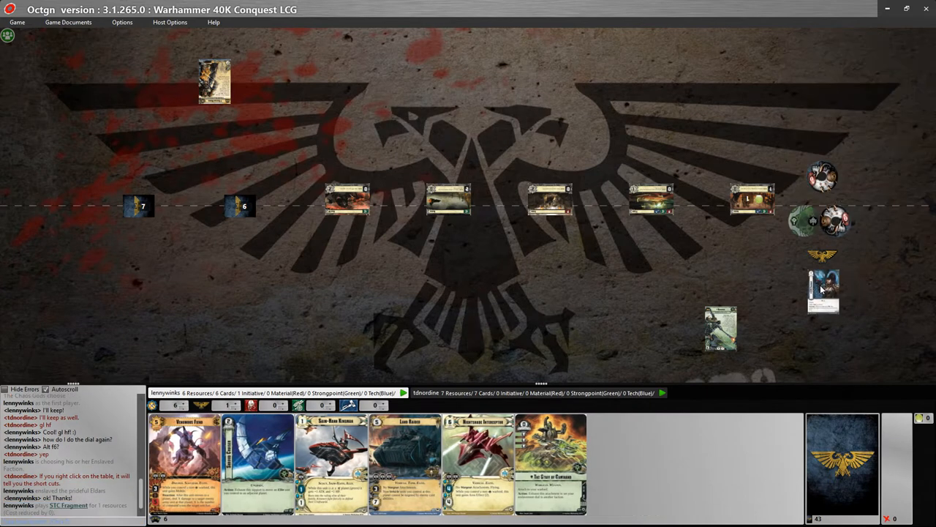
mouse_move(337, 288)
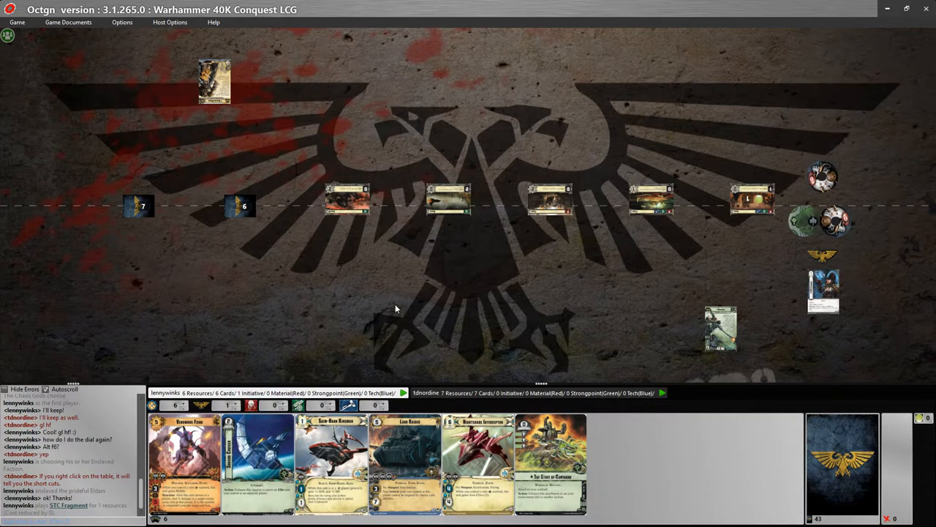
mouse_move(278, 368)
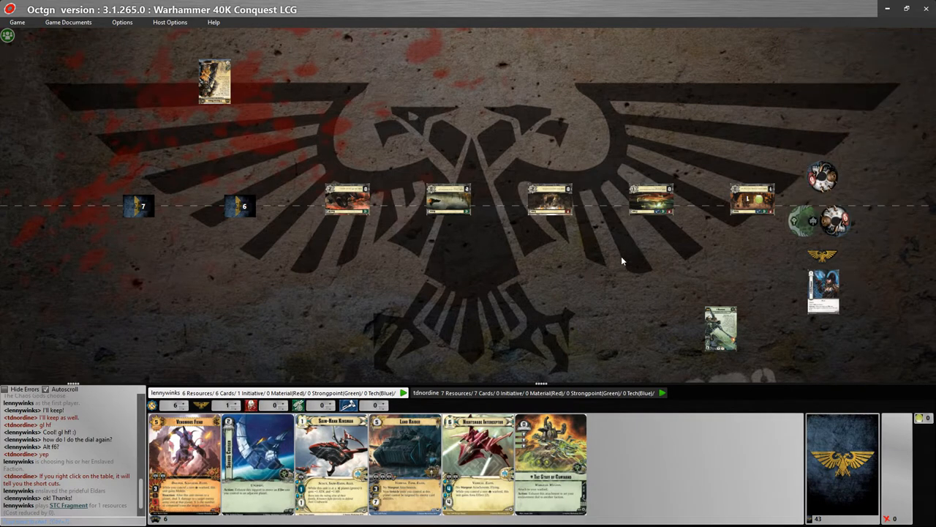
mouse_move(675, 89)
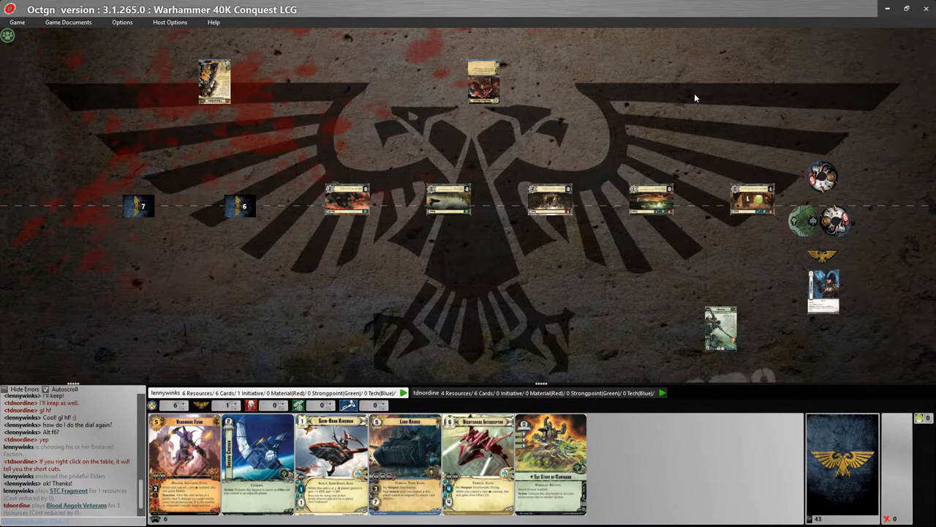
- Drag STC Fragment from hand onto the table as a support for 1 resource
drag(483, 81, 751, 168)
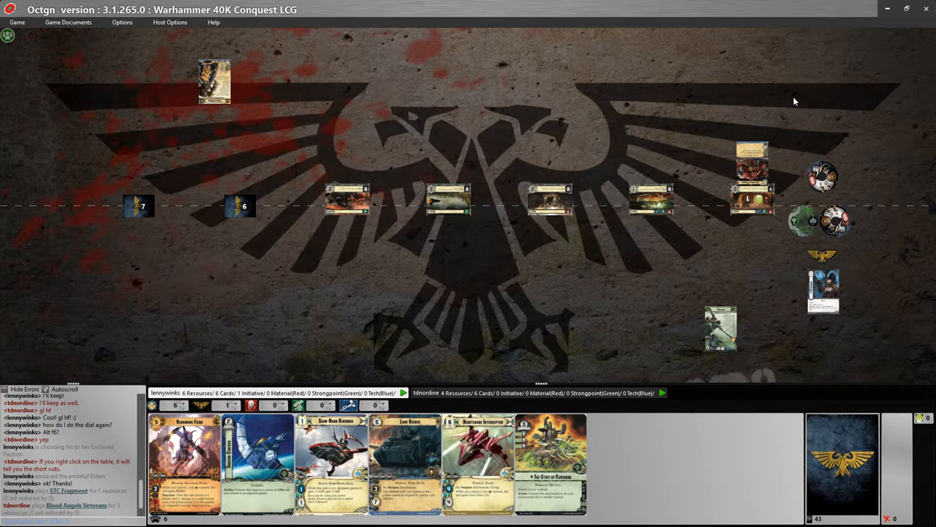
mouse_move(754, 108)
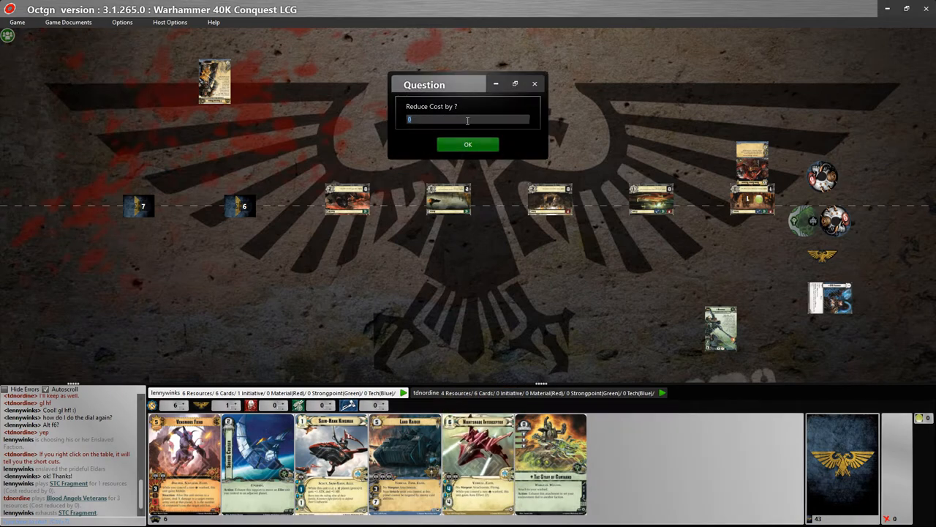
- Enter a cost reduction of 2 for Nightshade Interceptor
click(467, 144)
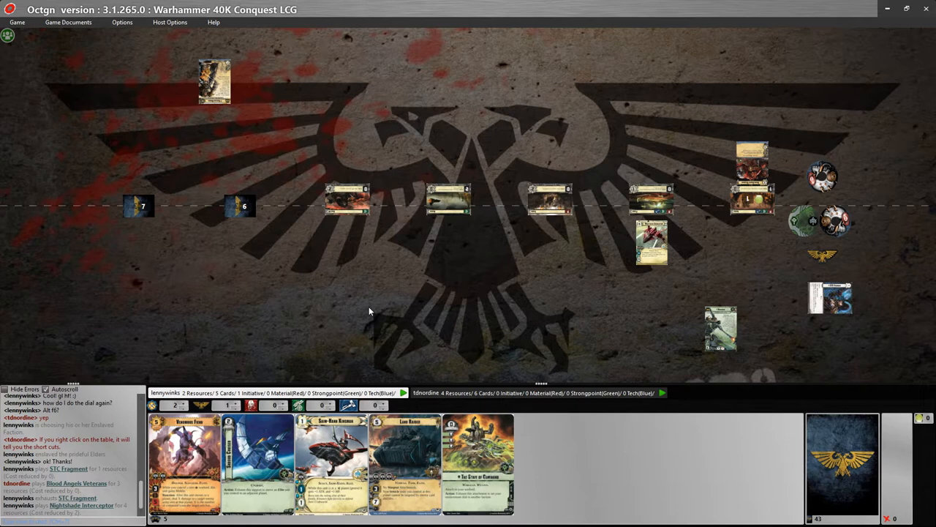
mouse_move(739, 344)
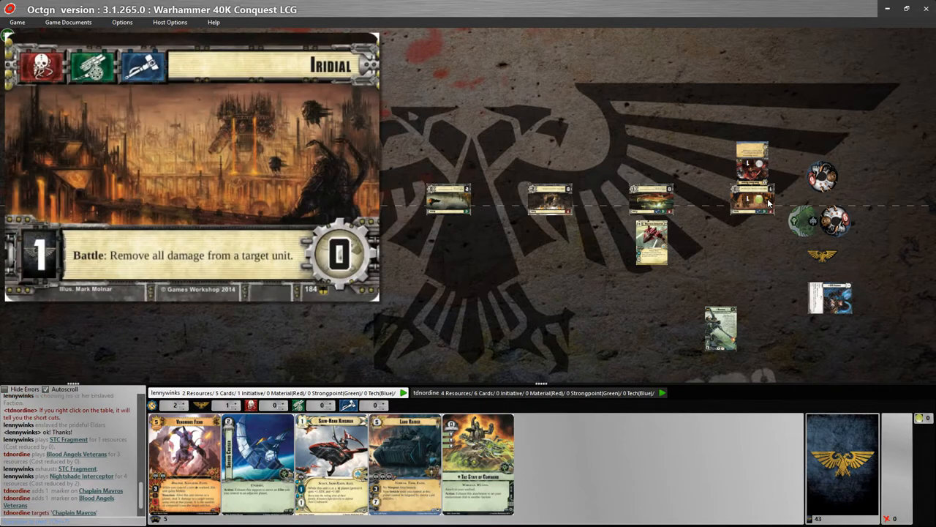
mouse_move(763, 206)
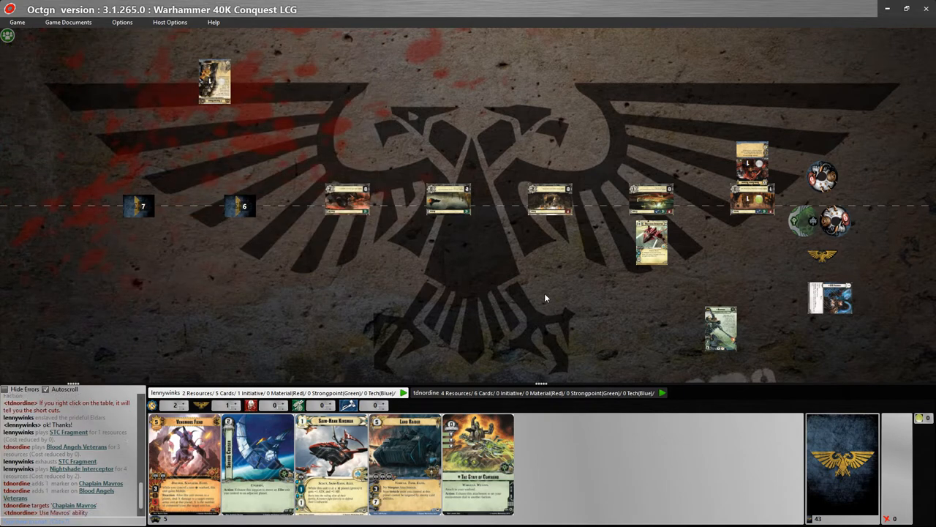
mouse_move(367, 290)
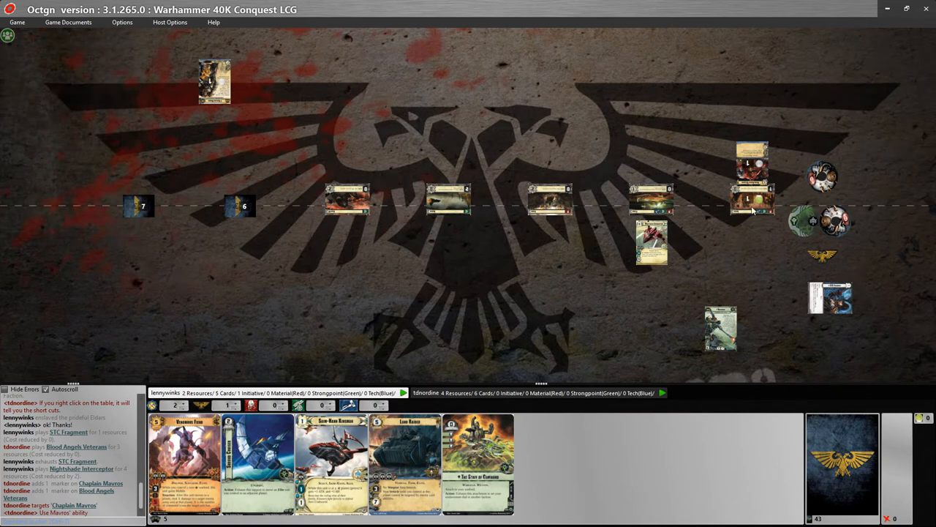
mouse_move(591, 140)
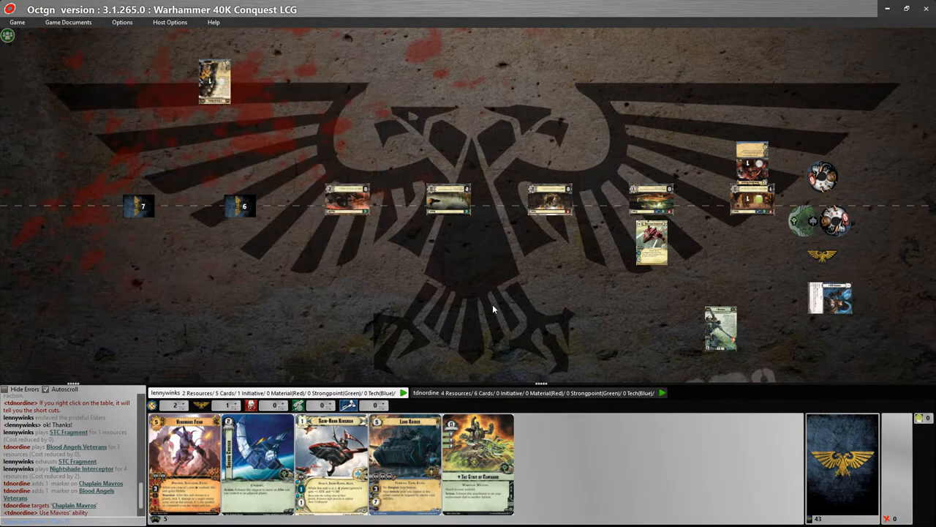
mouse_move(440, 277)
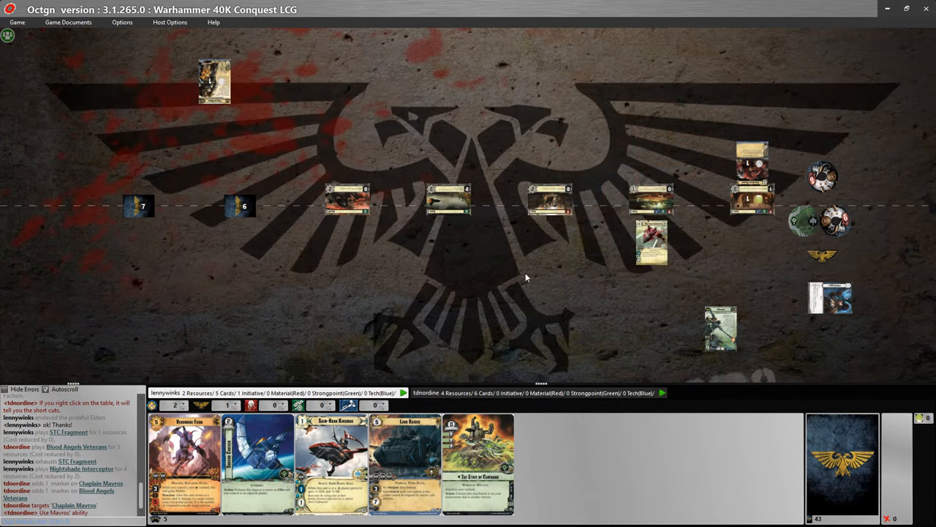
mouse_move(462, 278)
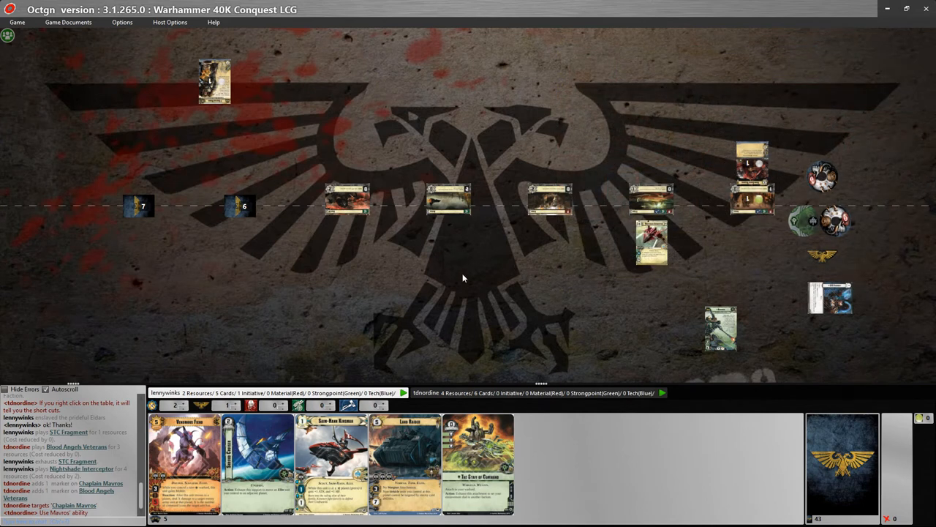
mouse_move(258, 460)
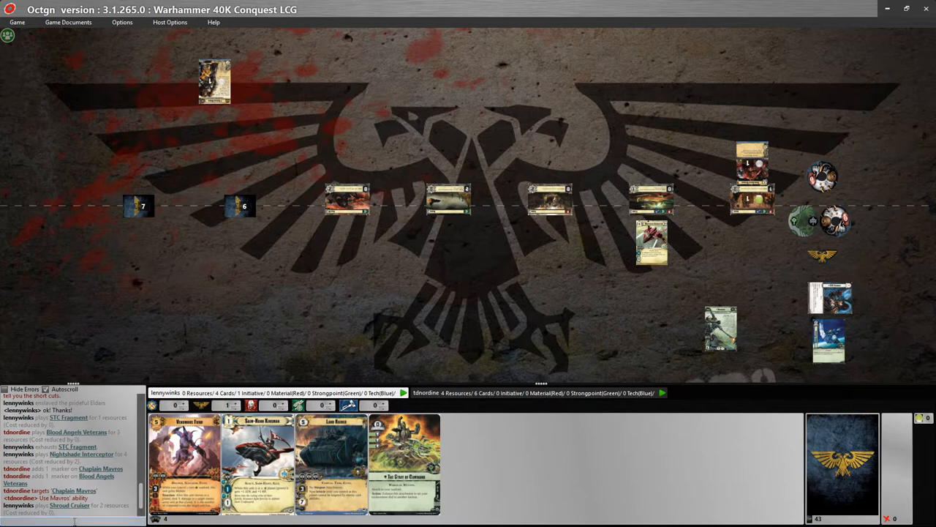
- Type 'Cool' as a chat reply to the opponent
text(Cool)
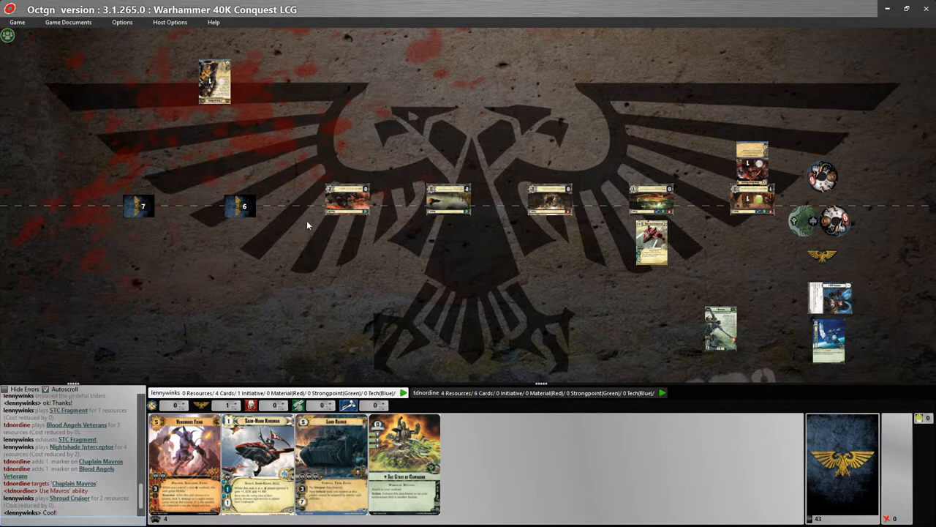
mouse_move(754, 275)
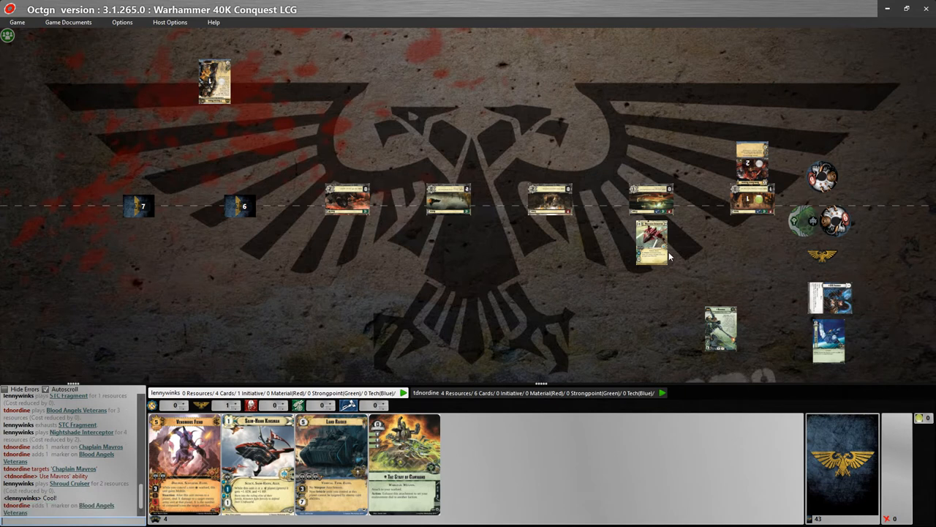
mouse_move(417, 264)
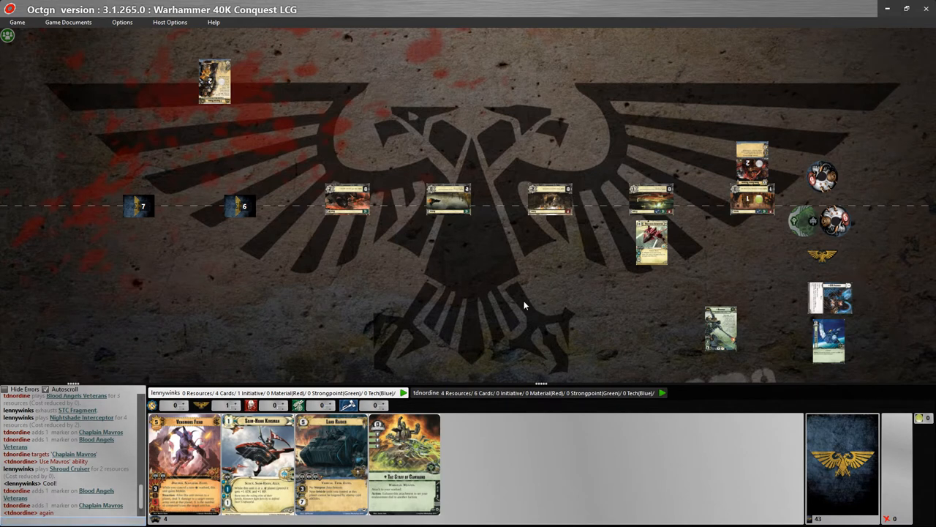
mouse_move(298, 321)
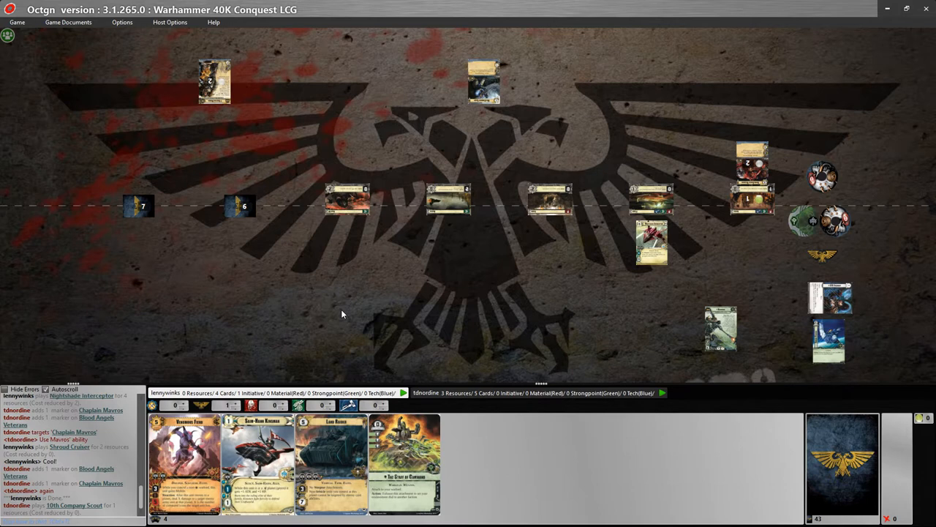
- Drag a card from hand onto the table during deployment
drag(482, 80, 448, 165)
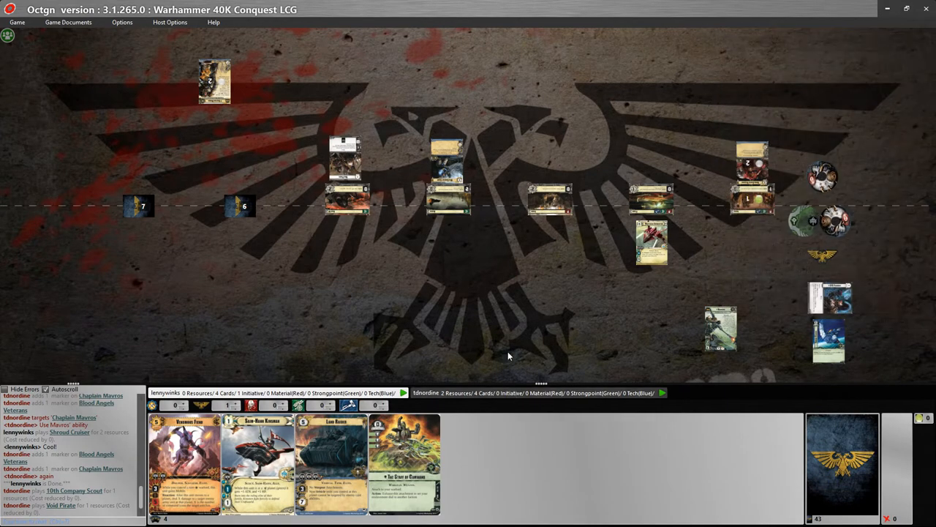
mouse_move(584, 91)
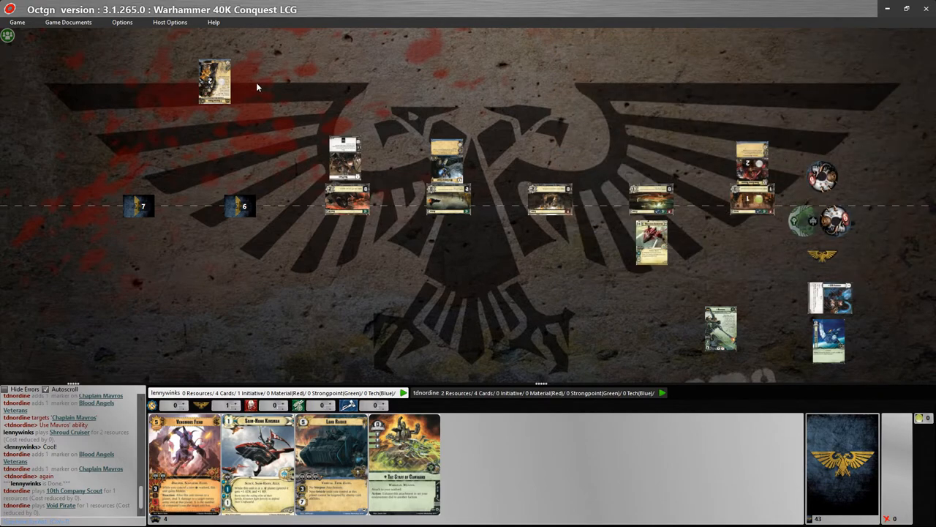
mouse_move(214, 80)
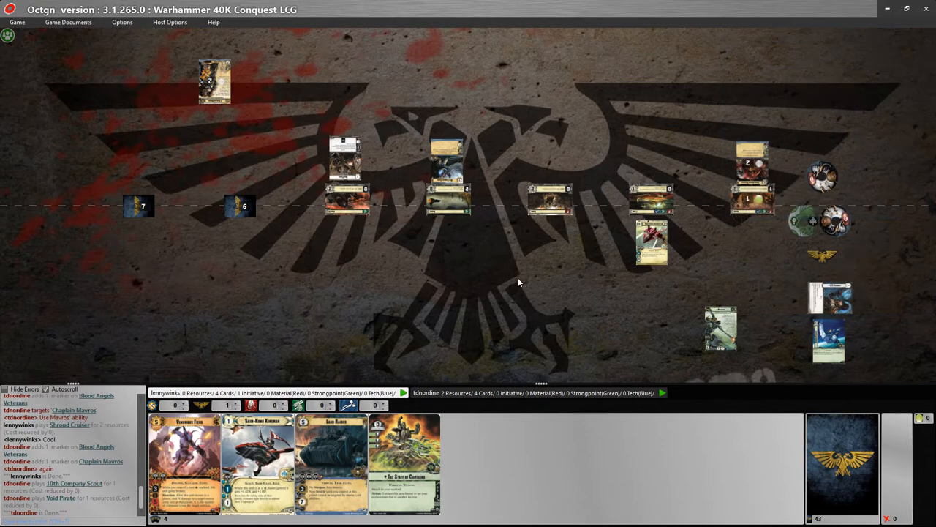
mouse_move(214, 81)
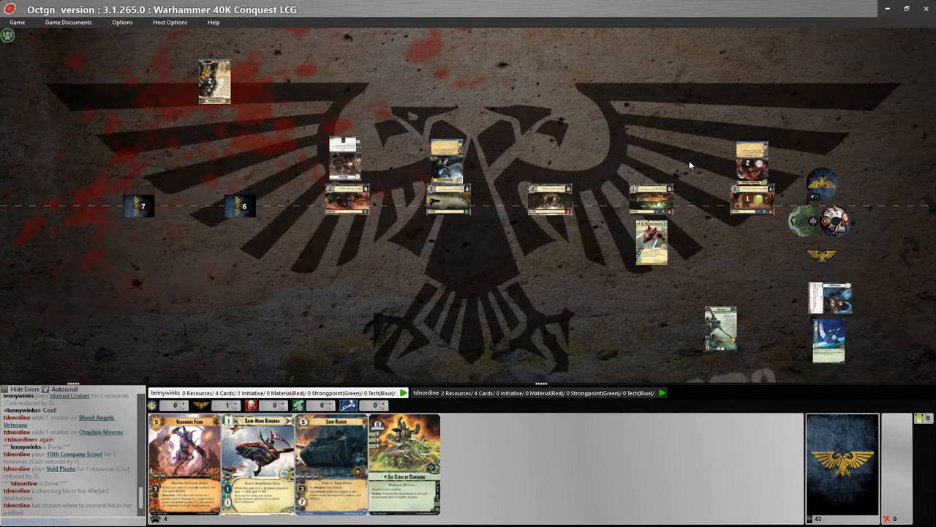
mouse_move(636, 146)
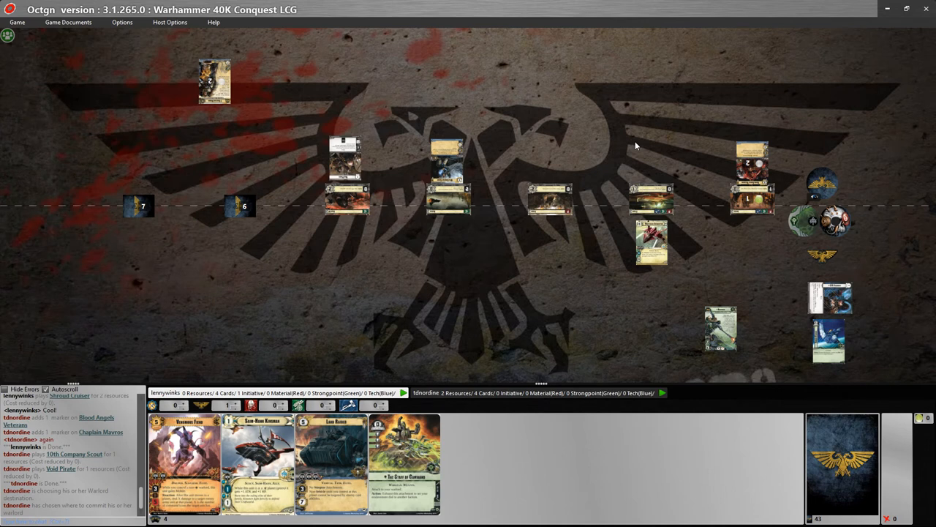
mouse_move(628, 140)
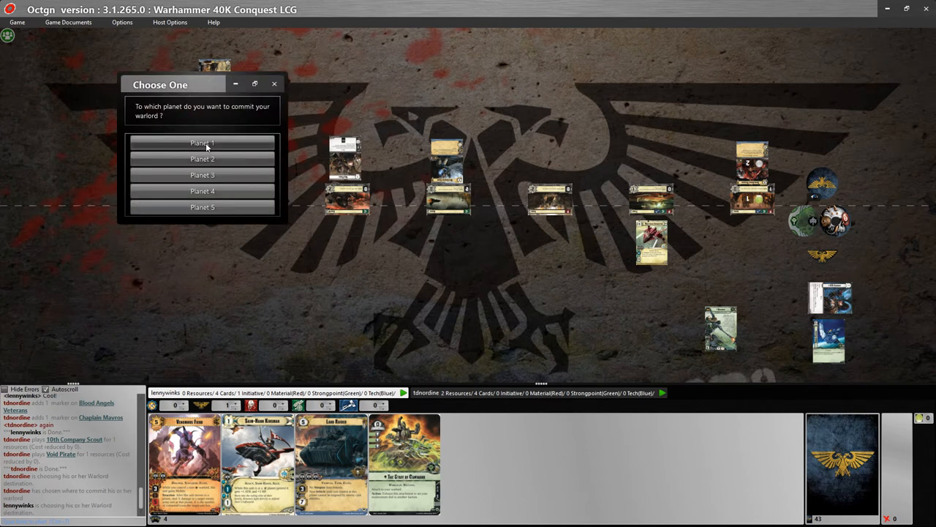
- Commit the warlord to Planet 1, Iridial, then open a table card's context menu
click(202, 142)
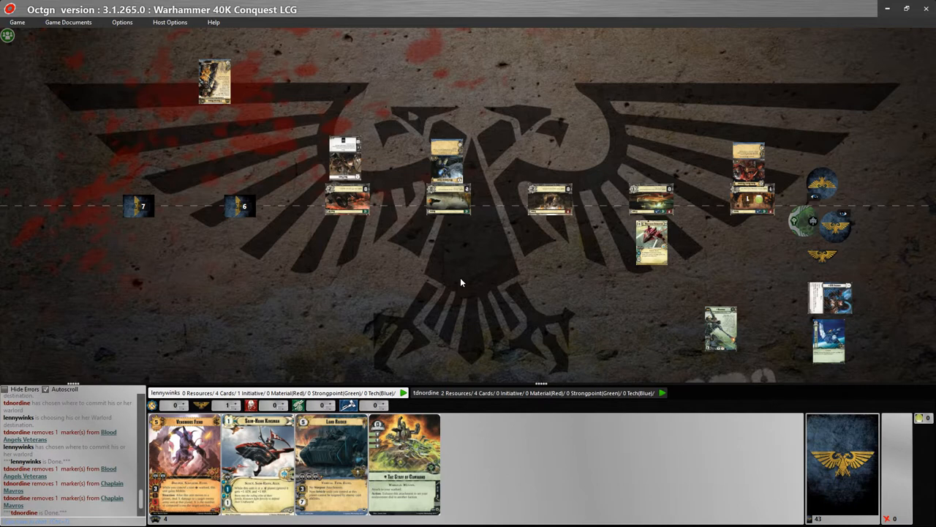
right_click(839, 220)
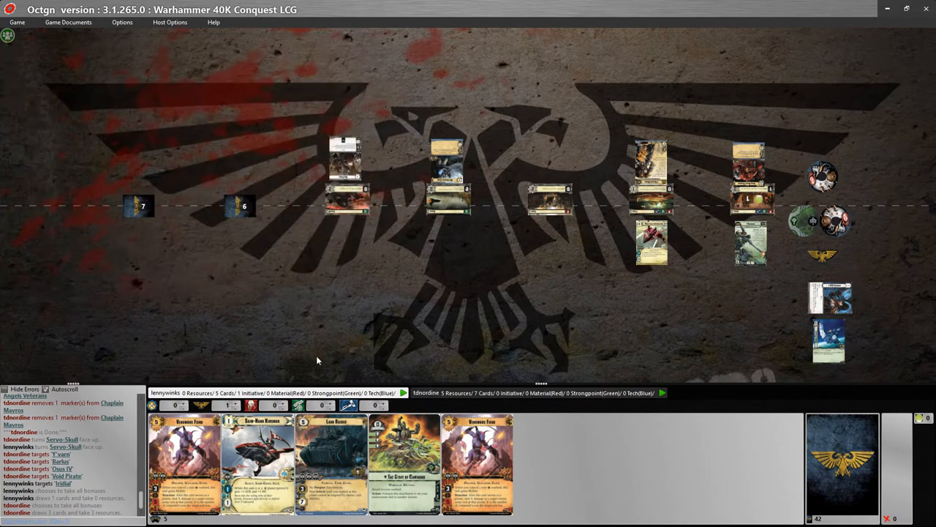
mouse_move(694, 235)
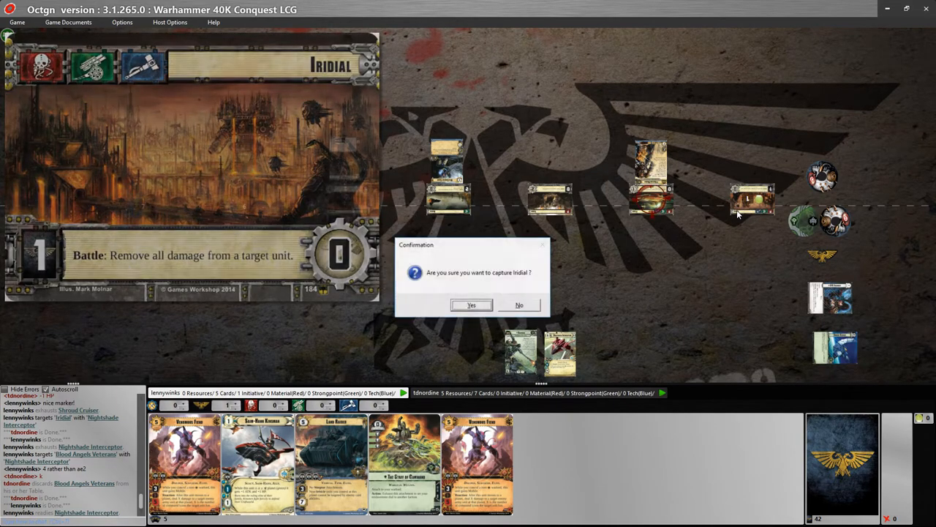
- Confirm capturing Iridial with Yes
click(471, 305)
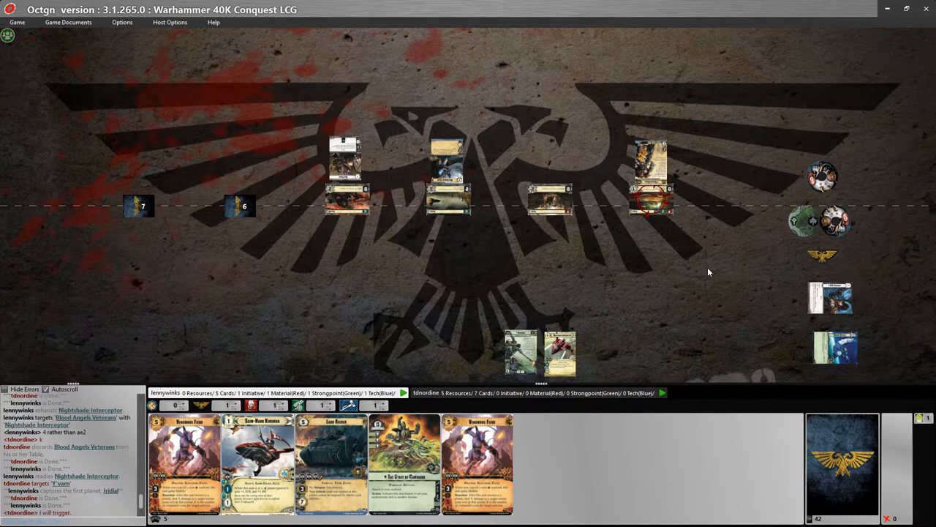
mouse_move(680, 284)
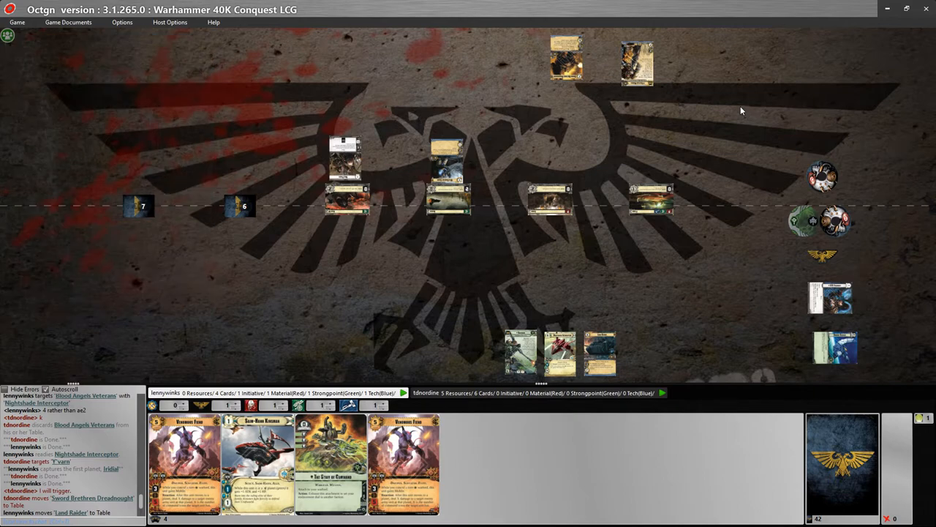
mouse_move(291, 294)
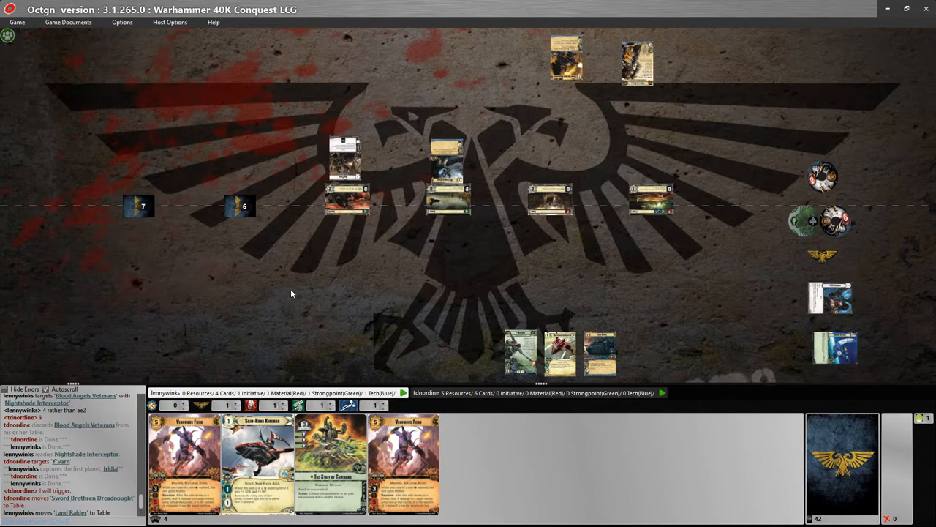
mouse_move(534, 66)
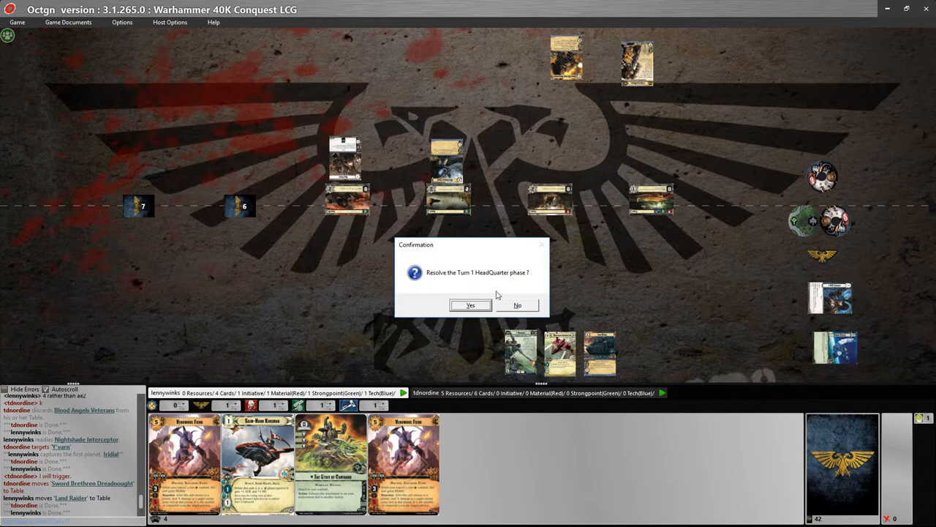
- Confirm resolving the Turn 1 HeadQuarter phase with Yes
click(471, 305)
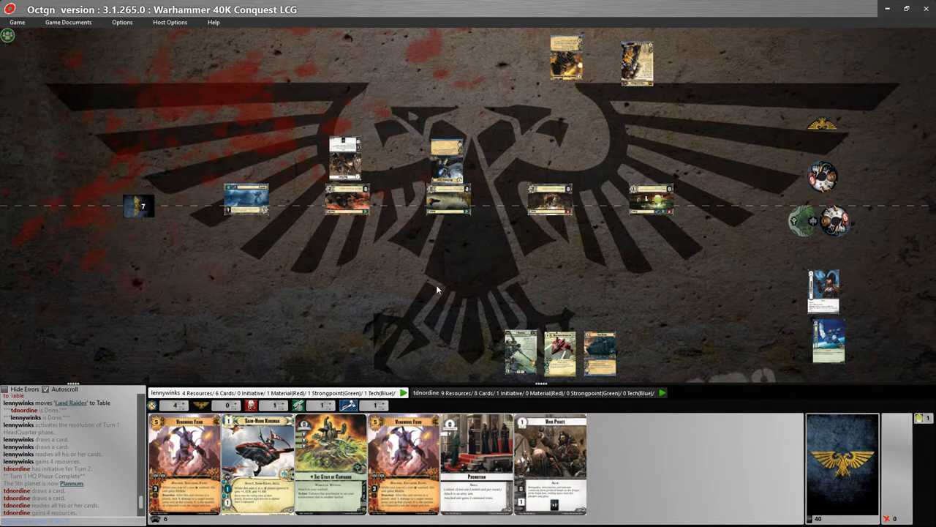
mouse_move(426, 291)
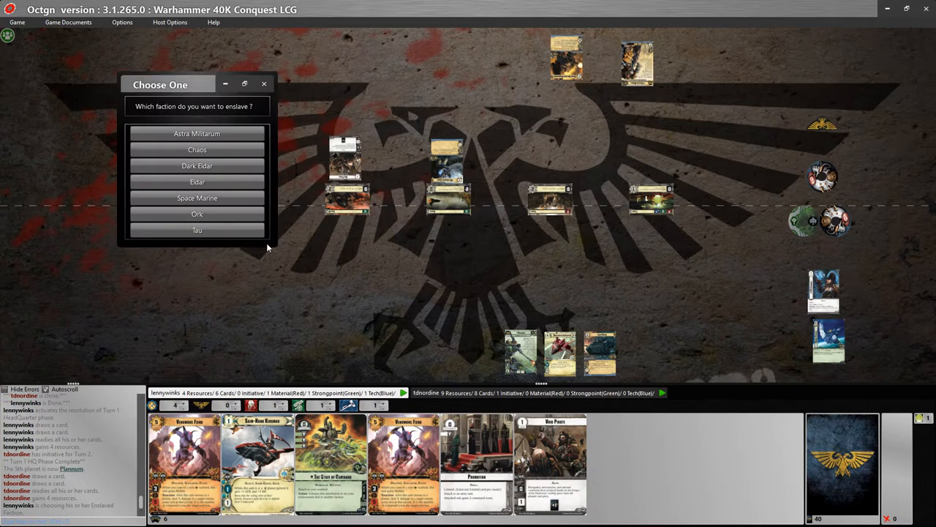
- Pick Chaos in the 'Which faction do you want to enslave?' dialog
click(197, 149)
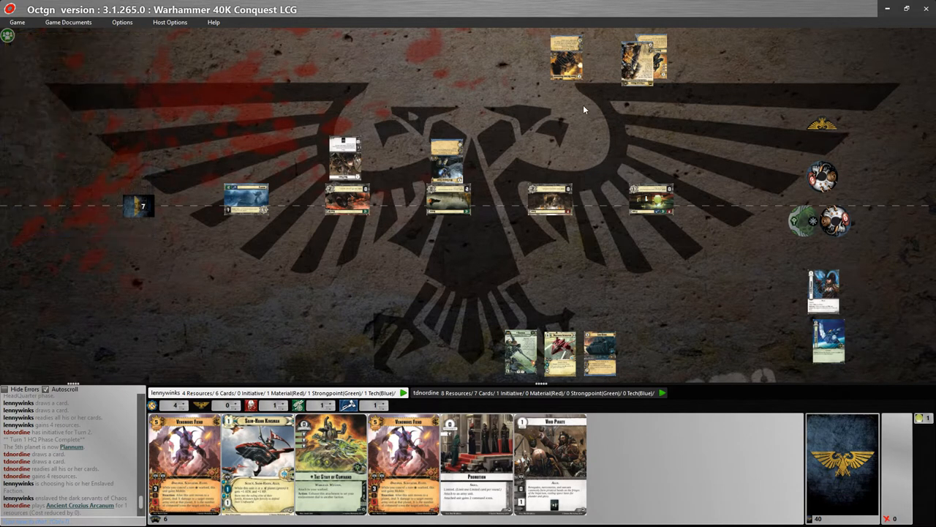
mouse_move(331, 464)
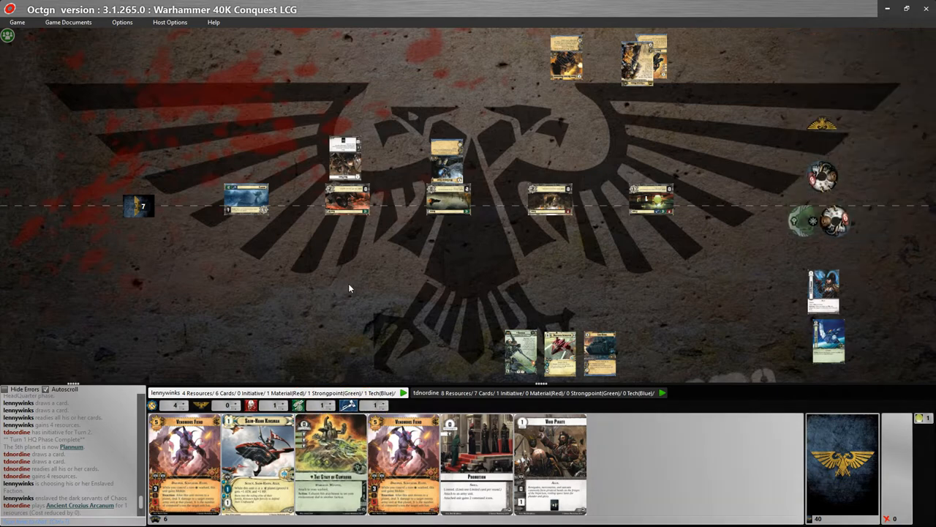
mouse_move(633, 281)
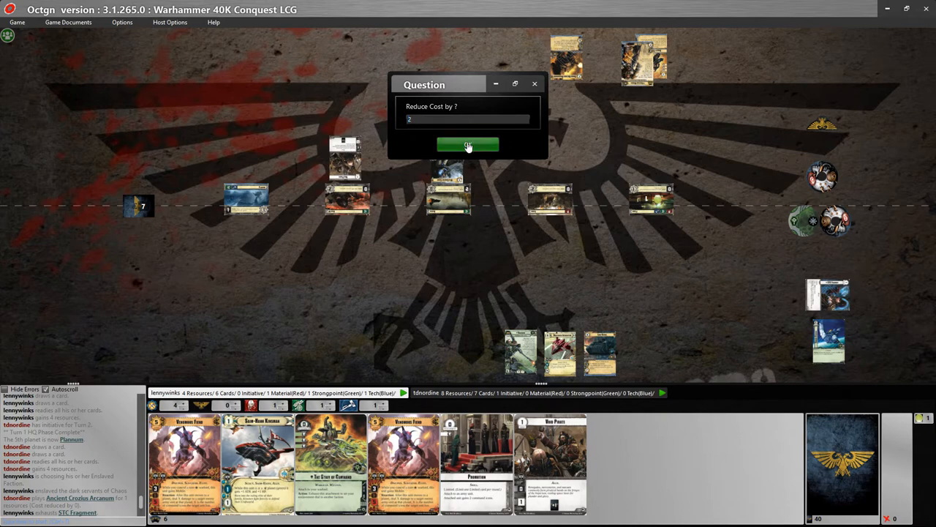
- Reduce Venomous Fiend's cost by 2 in the 'Reduce Cost by?' dialog
click(468, 144)
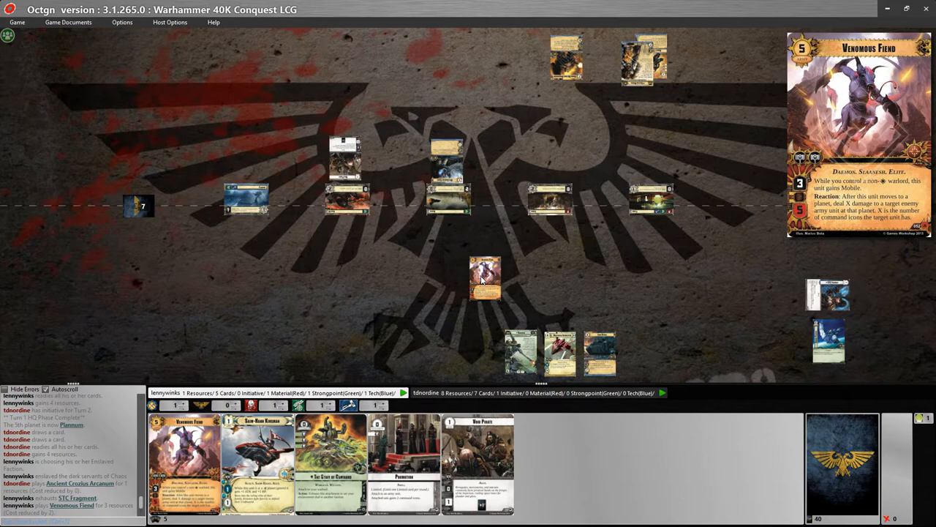
mouse_move(531, 220)
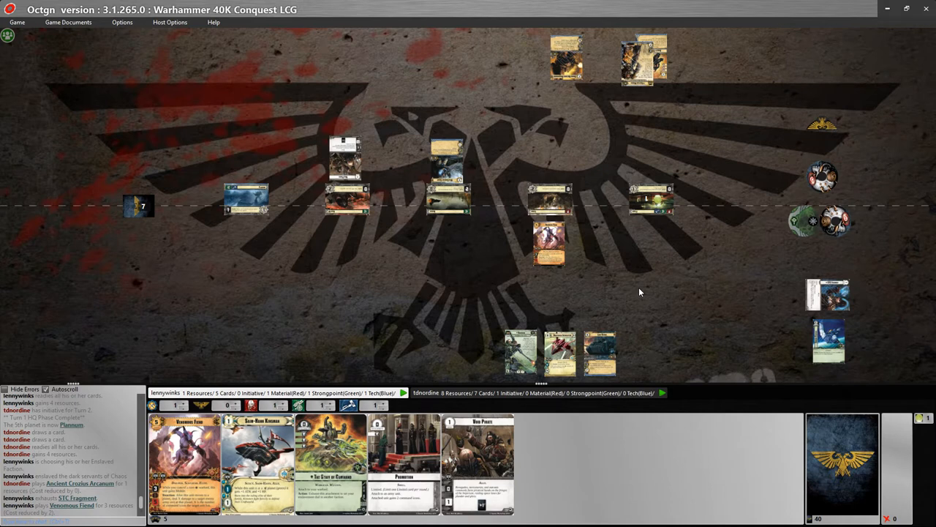
mouse_move(563, 304)
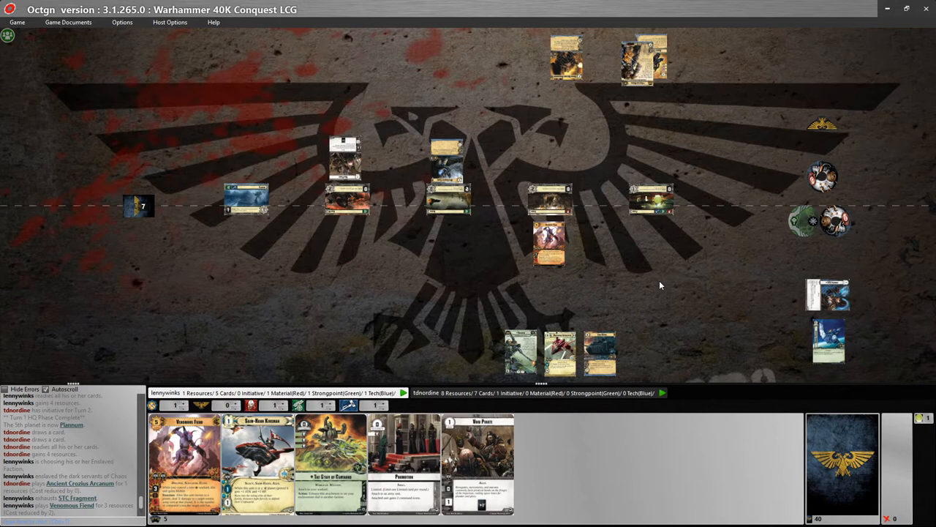
mouse_move(568, 289)
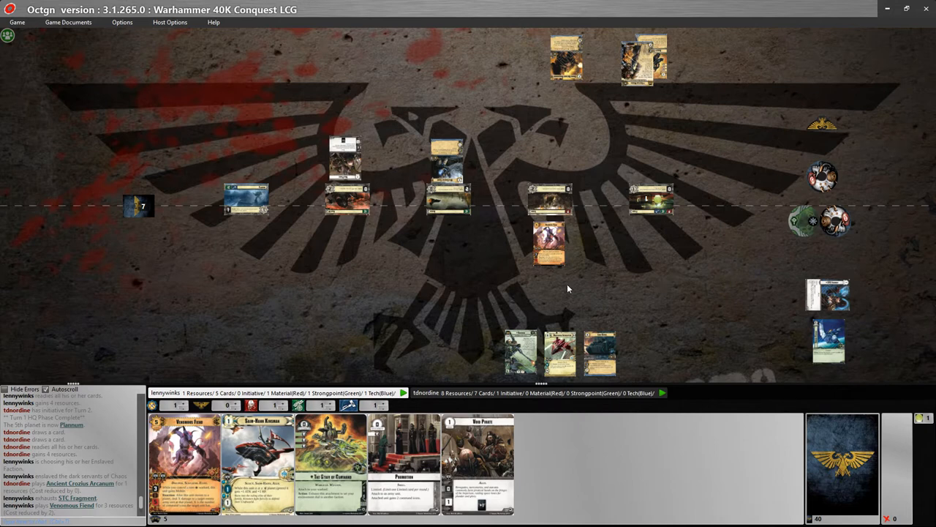
mouse_move(455, 304)
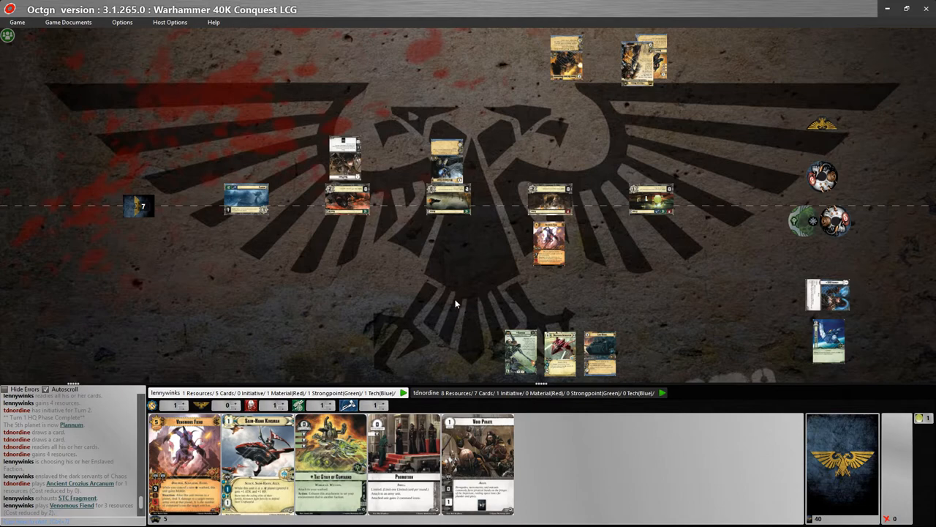
mouse_move(514, 161)
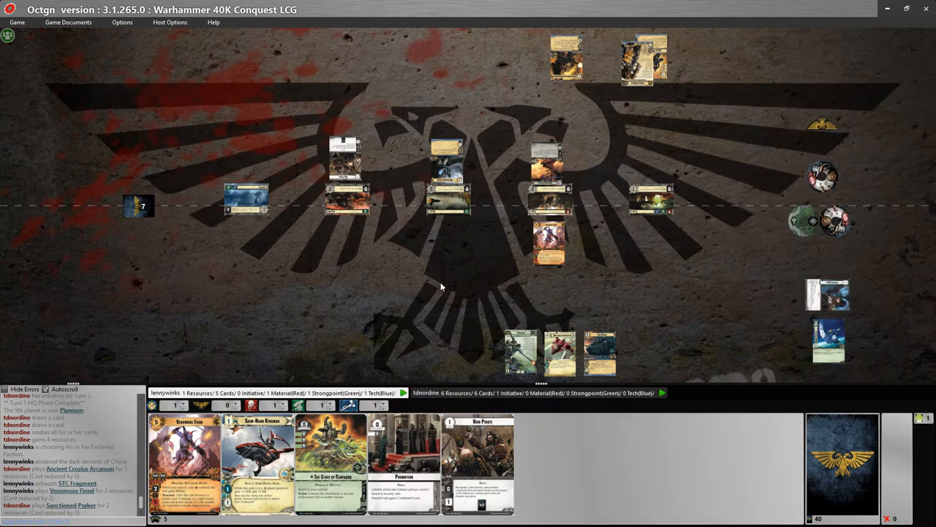
mouse_move(480, 460)
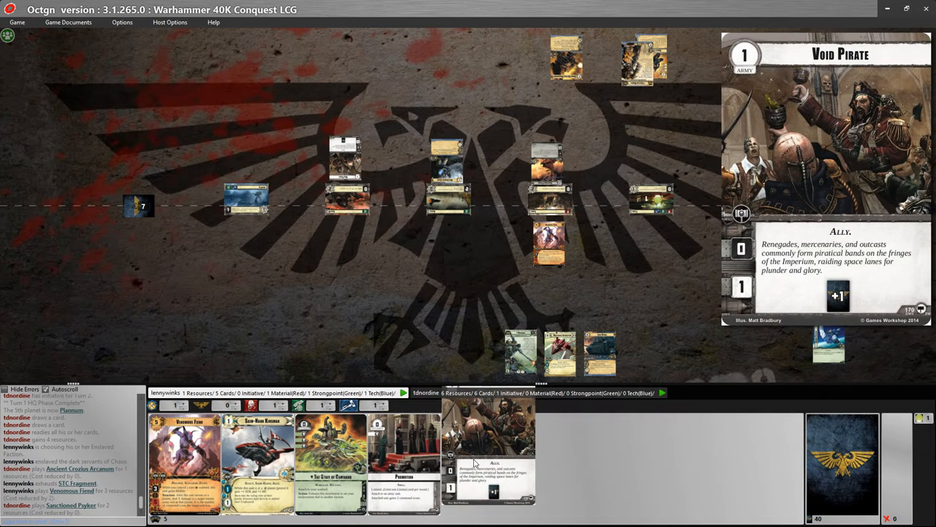
- Play Void Pirate under the second planet for 1 resource, no cost reduction
click(488, 464)
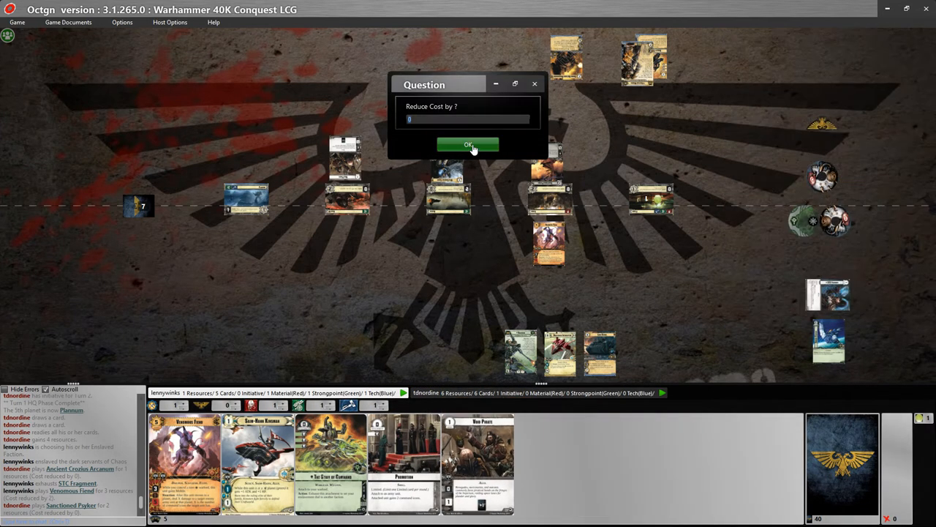
click(468, 144)
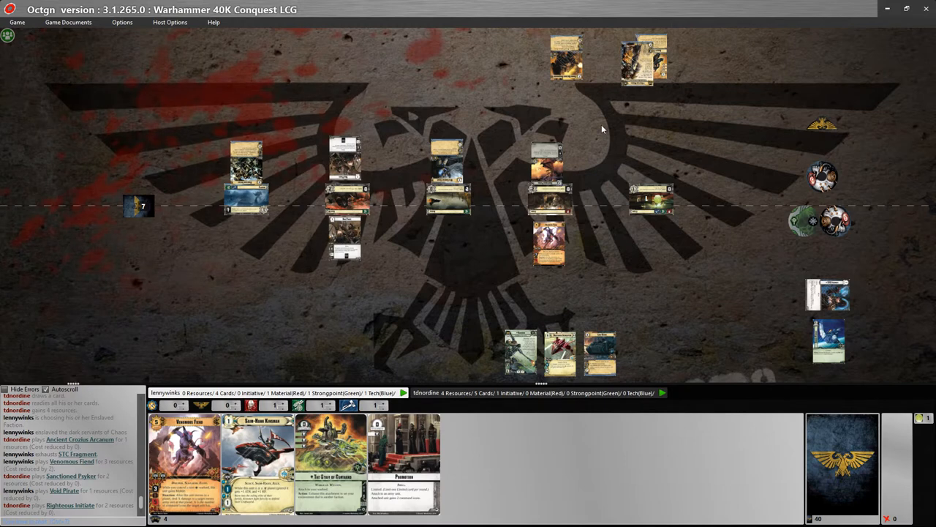
mouse_move(605, 135)
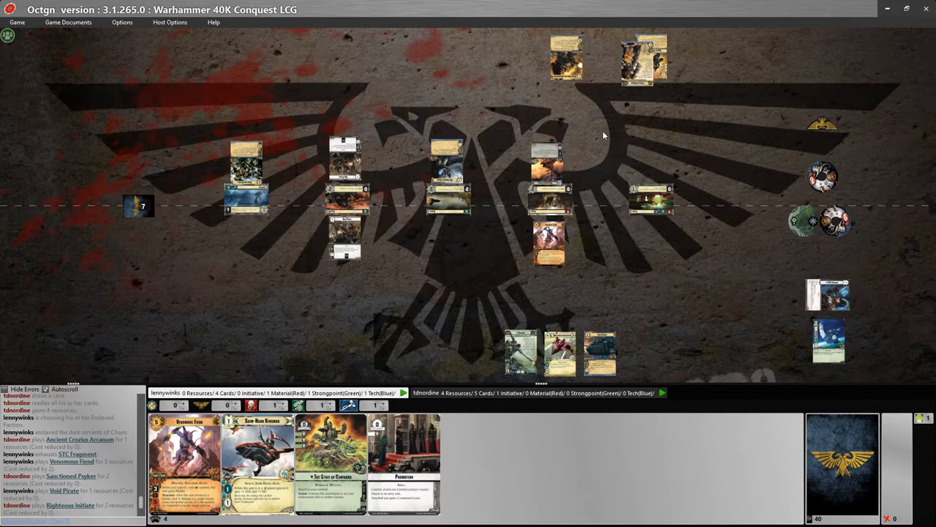
mouse_move(419, 262)
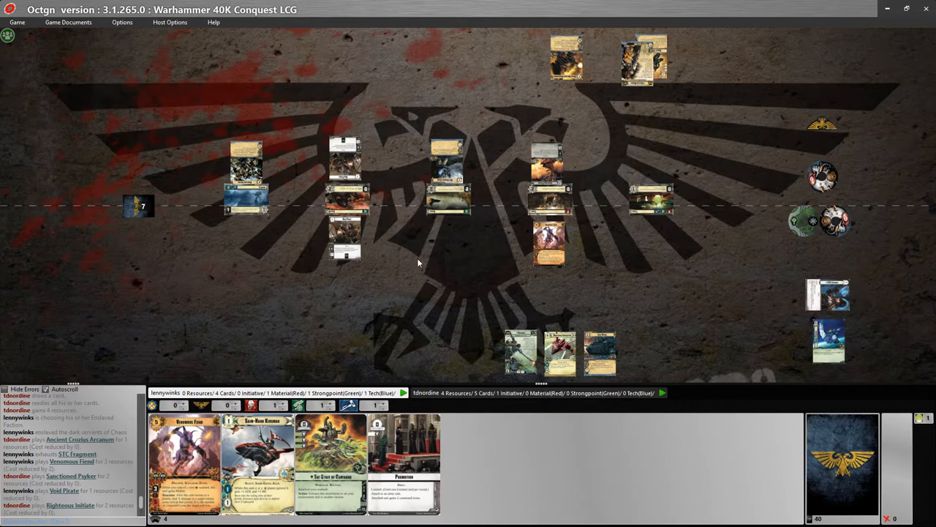
mouse_move(411, 461)
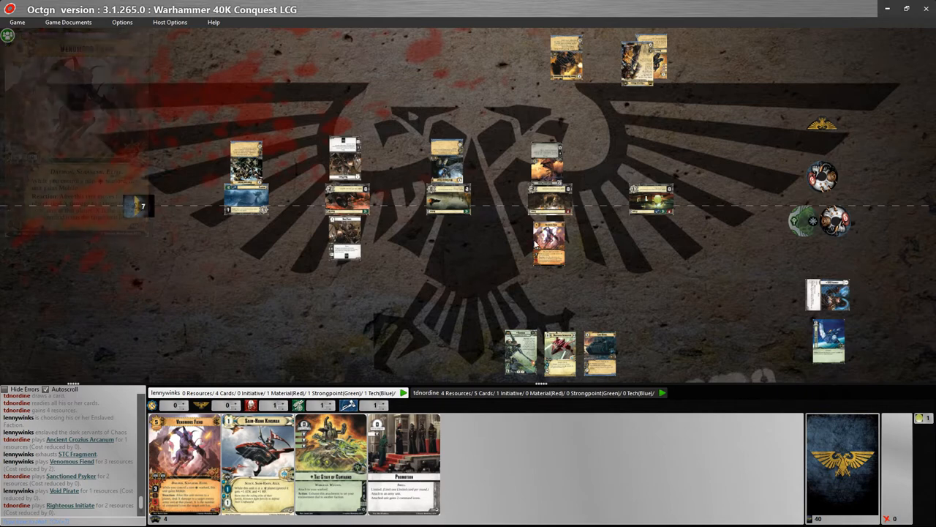
mouse_move(435, 166)
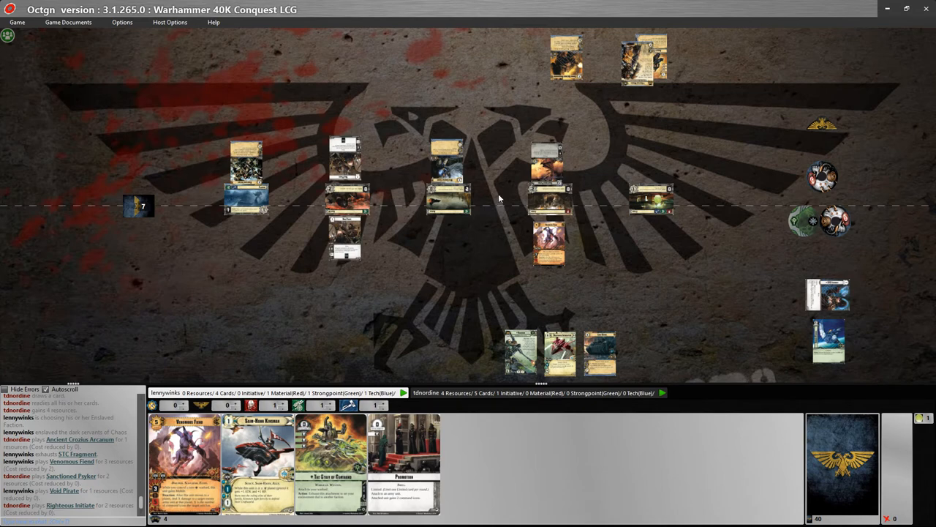
mouse_move(450, 200)
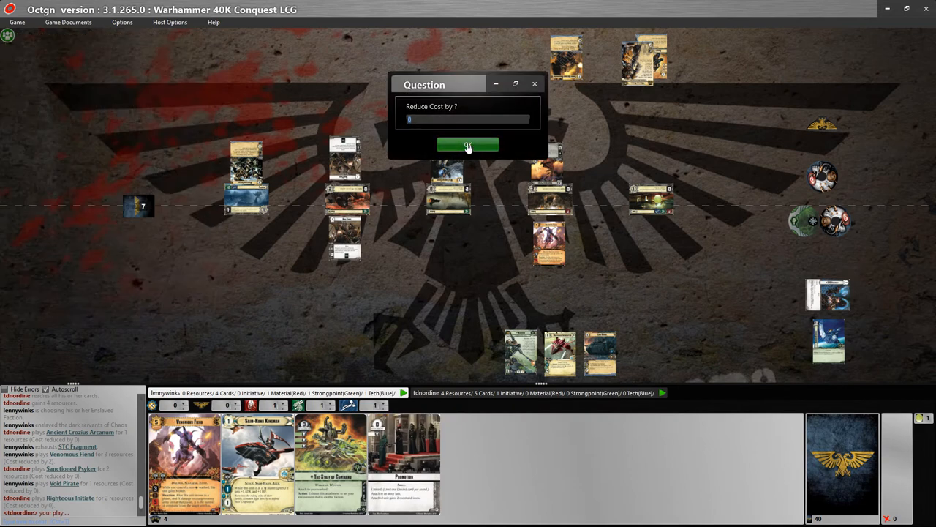
- Play Promotion onto the central unit at 0 cost reduction, then open that unit's actions
click(468, 145)
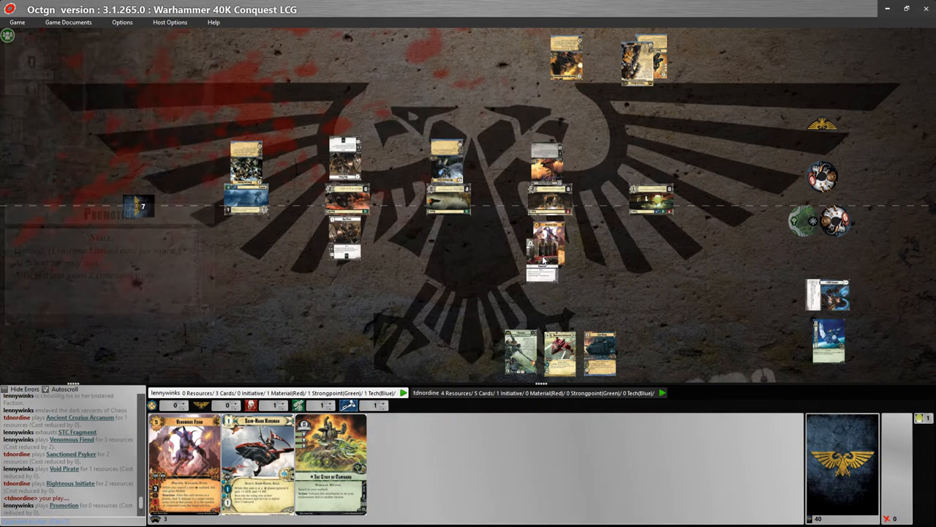
right_click(545, 253)
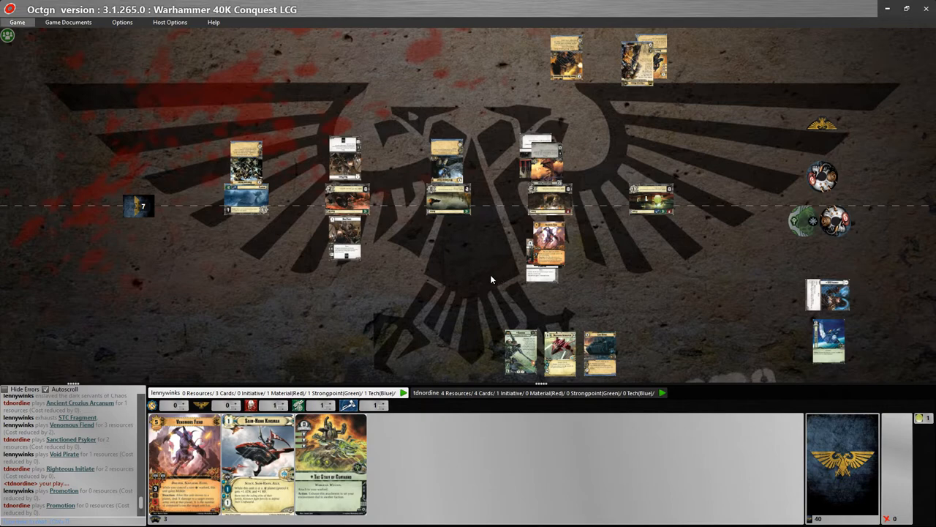
mouse_move(441, 305)
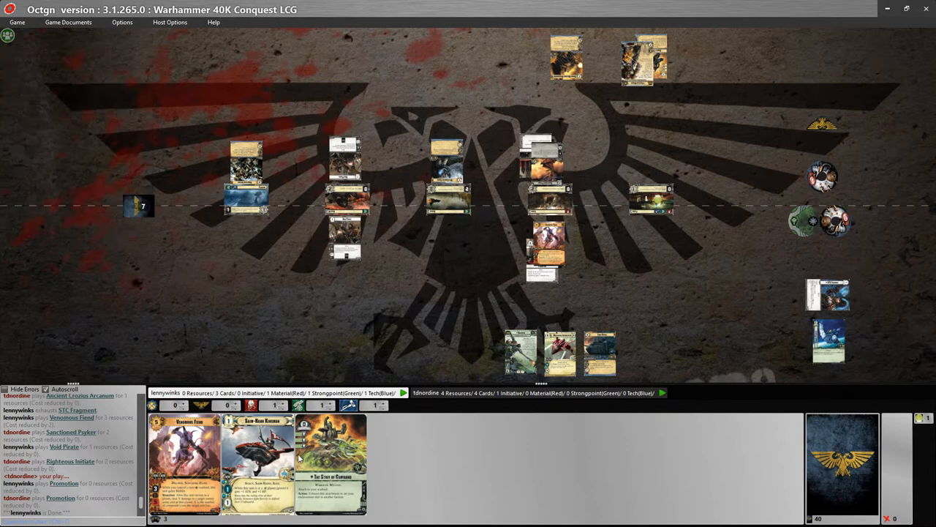
mouse_move(393, 267)
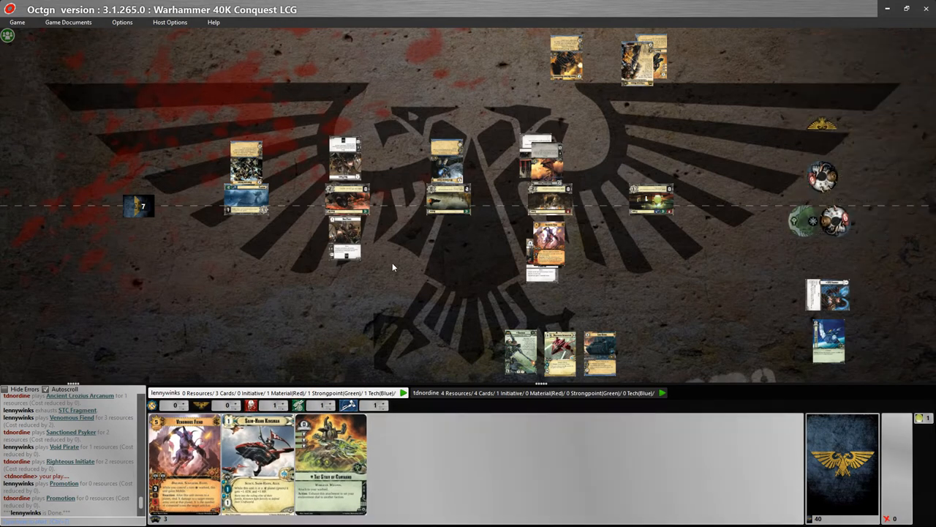
mouse_move(413, 280)
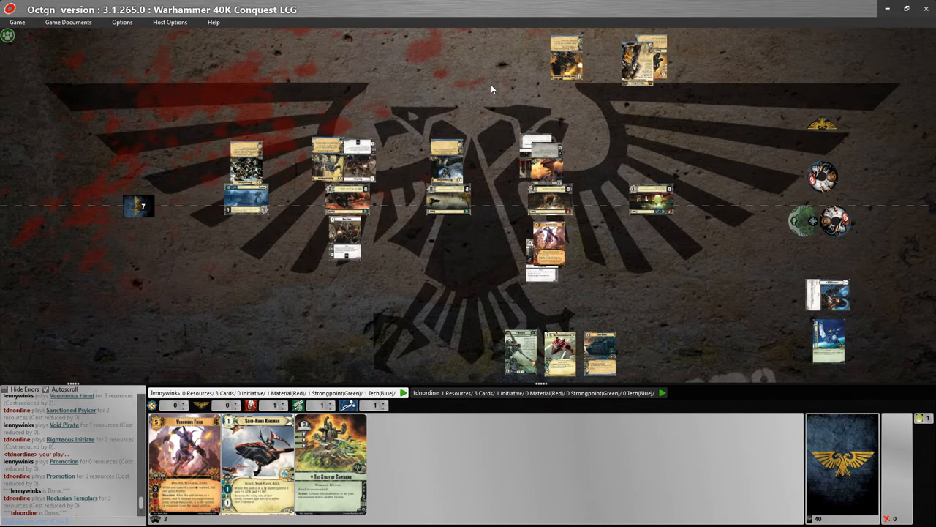
mouse_move(337, 87)
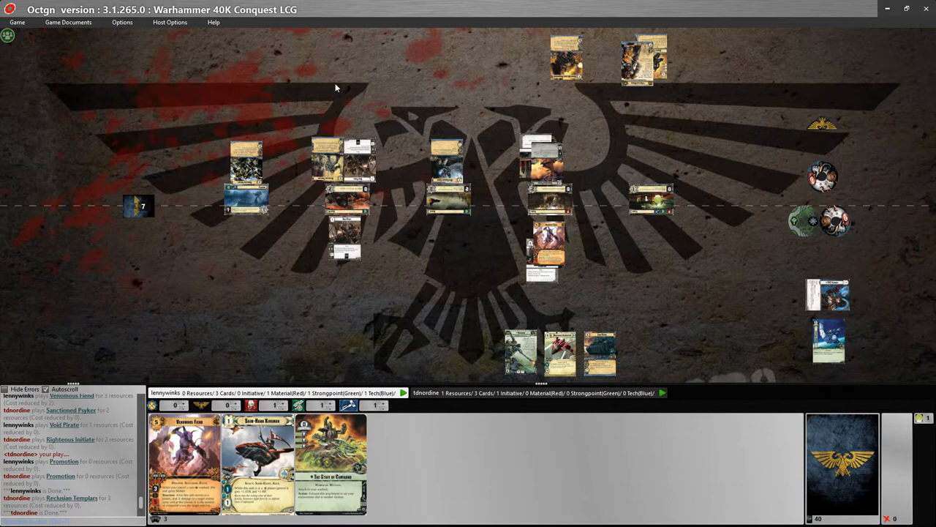
mouse_move(574, 65)
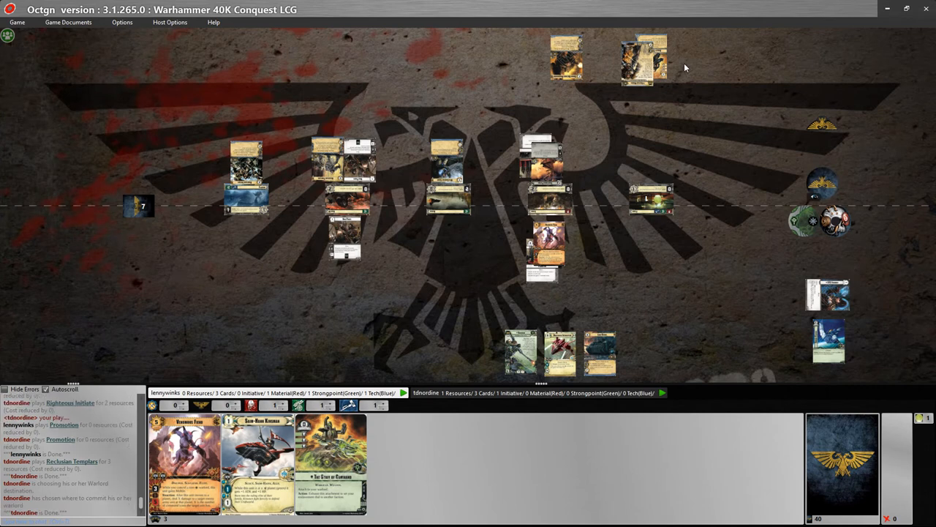
mouse_move(612, 278)
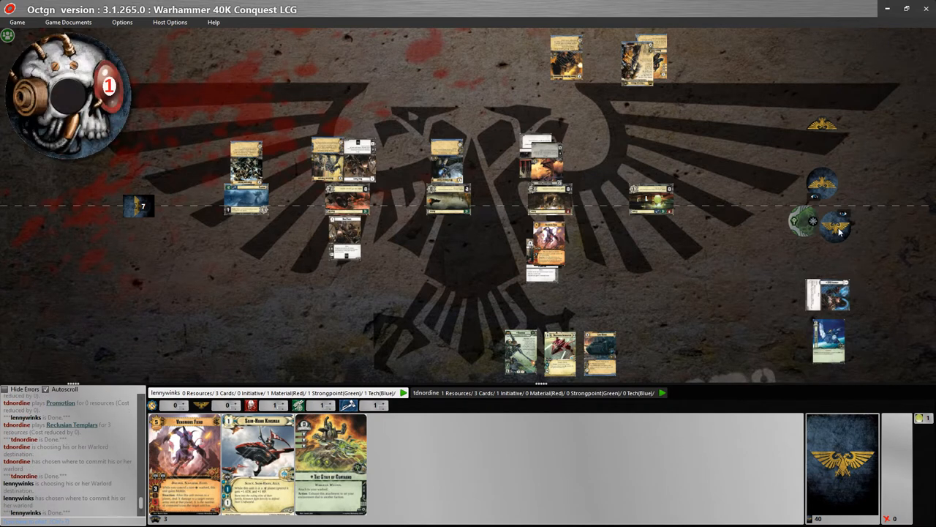
- Flip the destination dial face up to reveal Servo-Skull
right_click(837, 230)
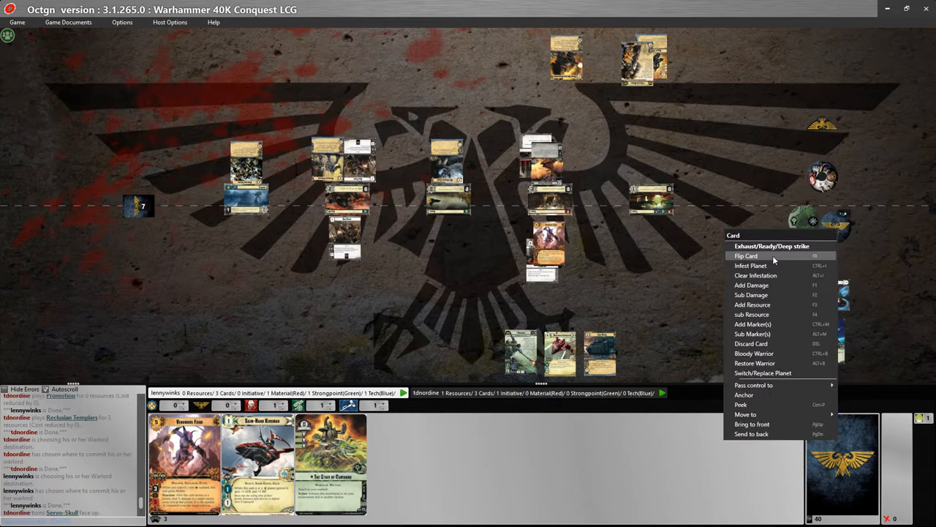
click(746, 255)
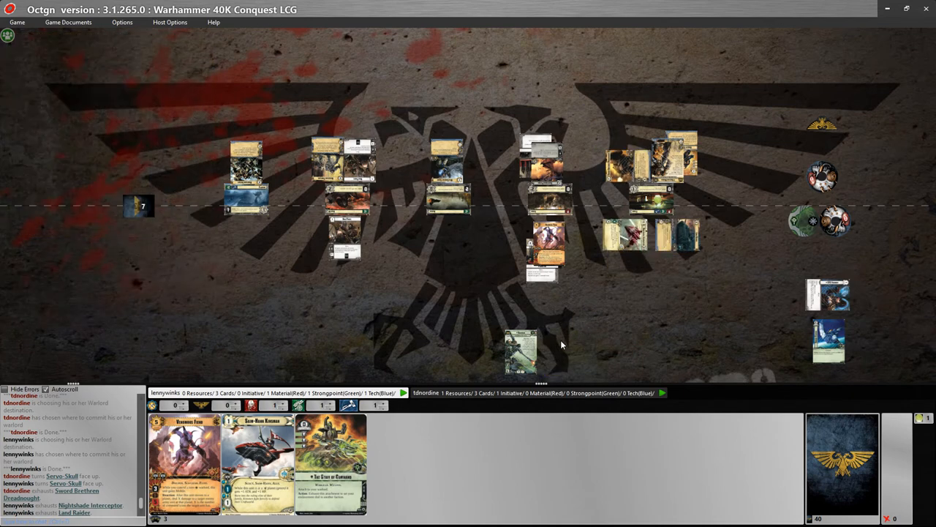
- Move the remaining HQ unit to the rightmost planet alongside the warlords
drag(521, 351, 640, 300)
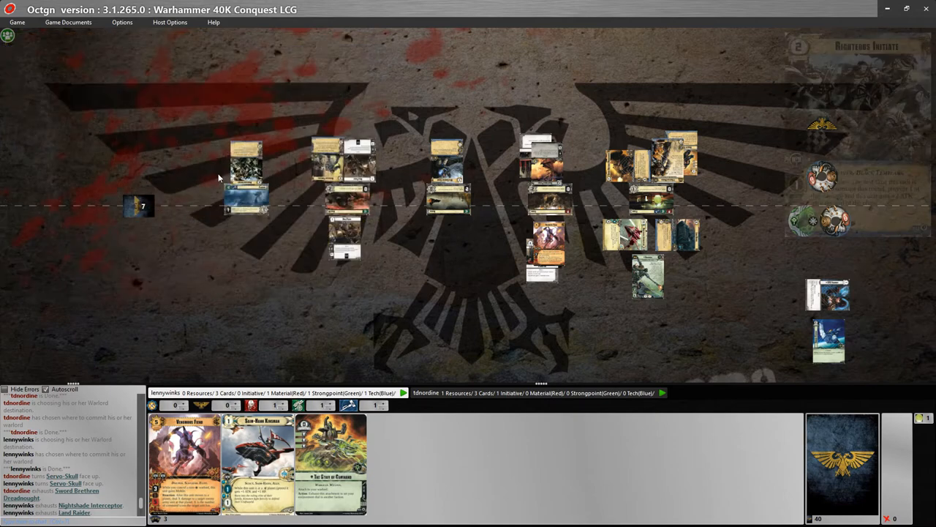
mouse_move(463, 306)
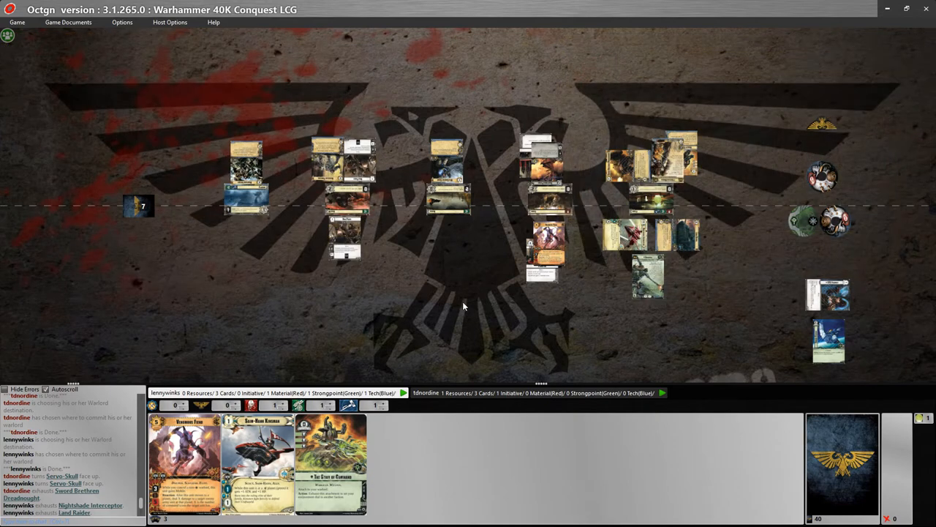
mouse_move(466, 303)
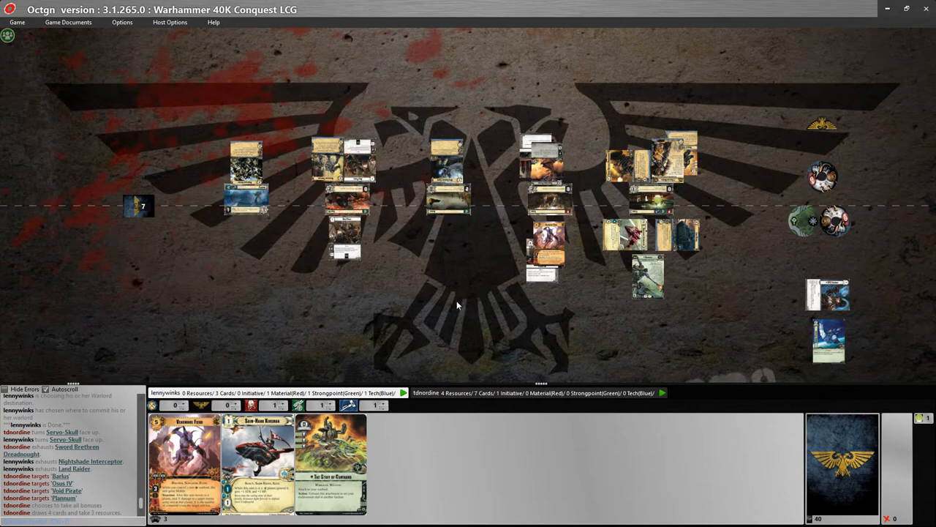
mouse_move(466, 293)
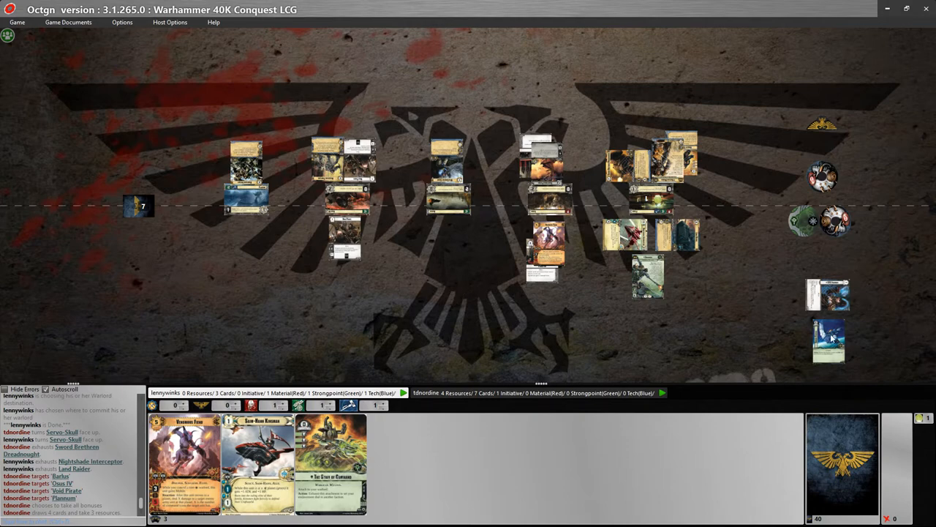
click(649, 199)
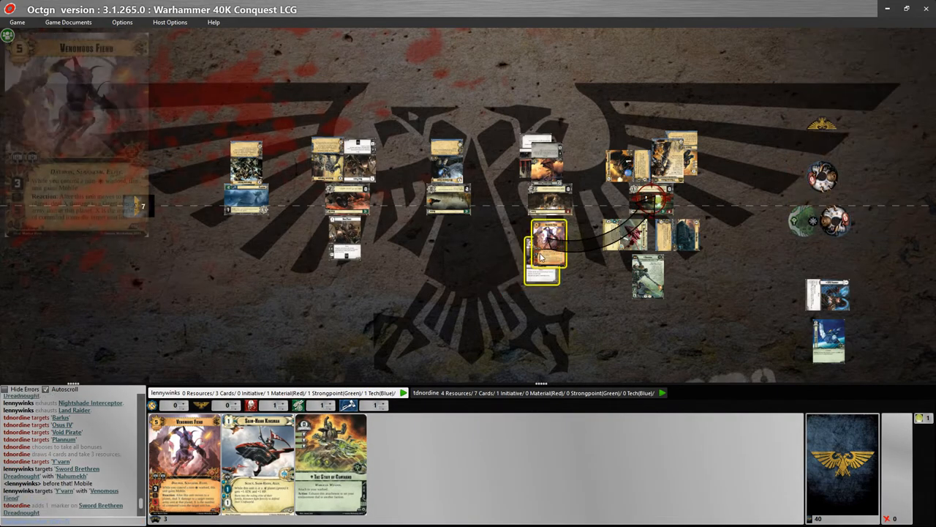
- Place Venomous Fiend beside the rightmost planet, targeting Sword Brethren Dreadnought
drag(545, 252, 695, 285)
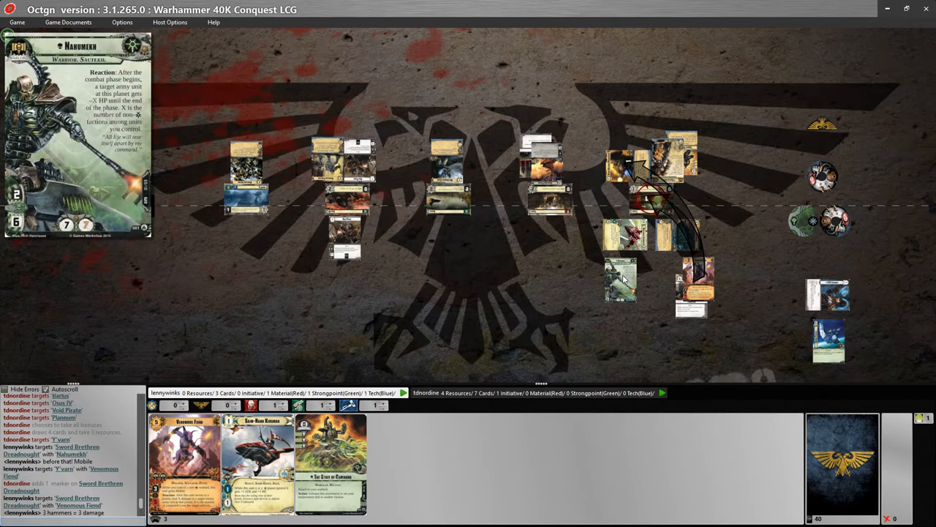
mouse_move(557, 280)
text(ah!)
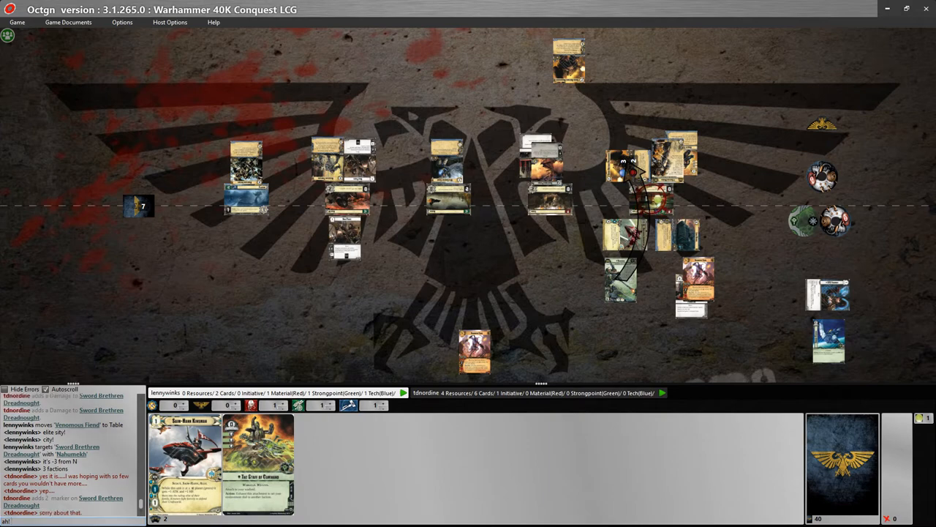
- Reply 'Ok' and 'no prob' in chat to the opponent's apology
text(Ok)
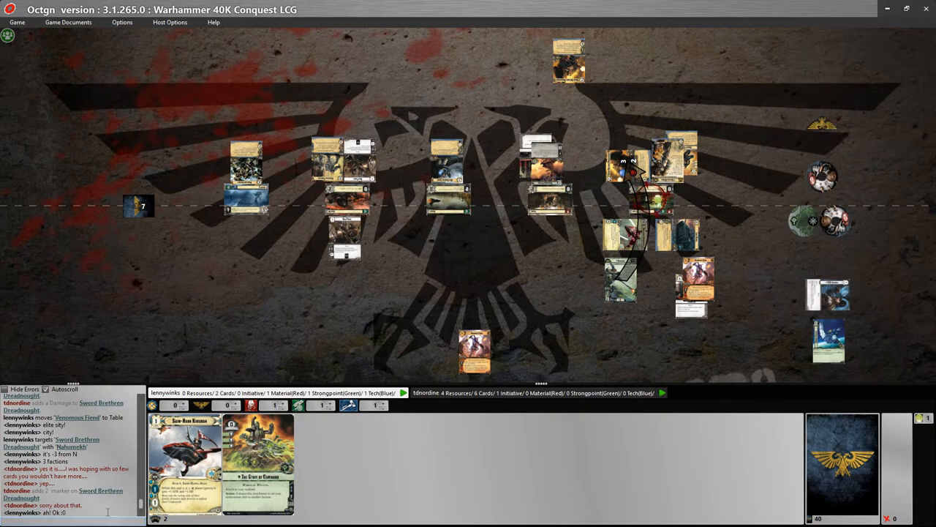
text(no prob)
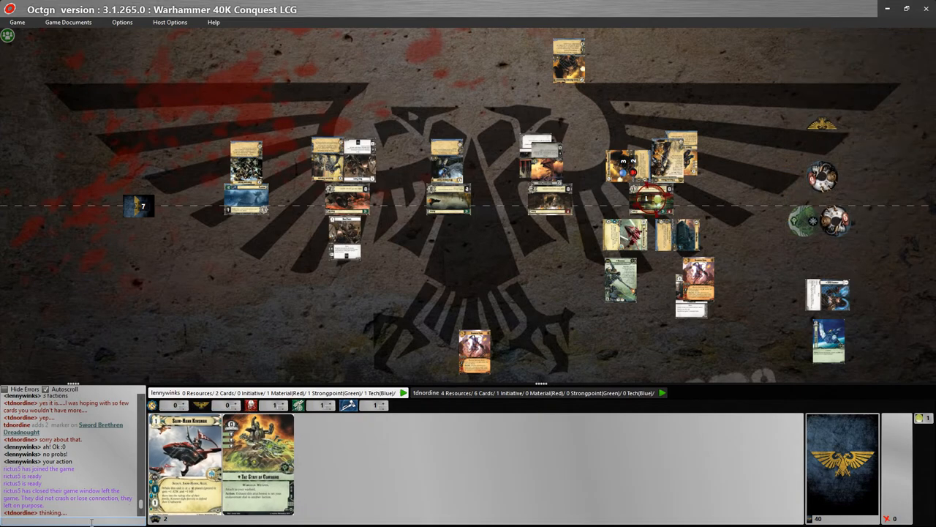
- Send 'yeah no worries' in the chat
text(yeah no worries)
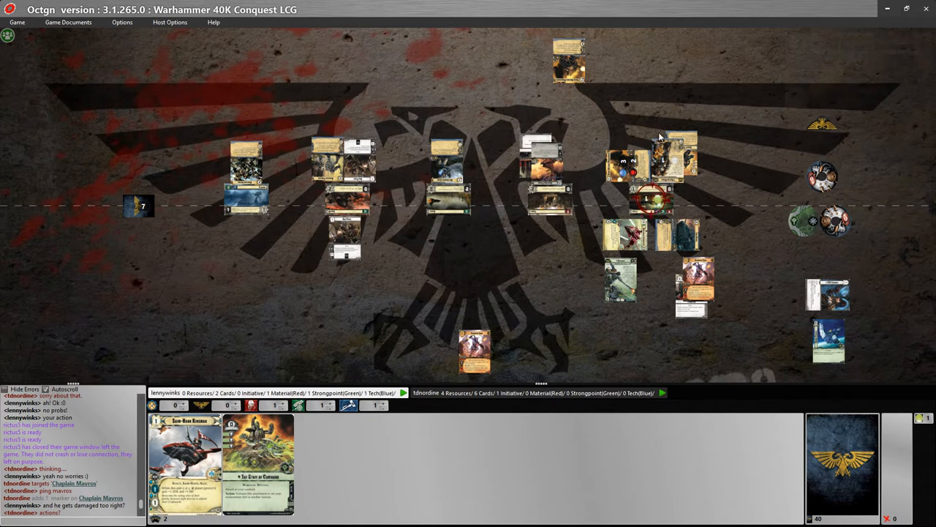
mouse_move(670, 166)
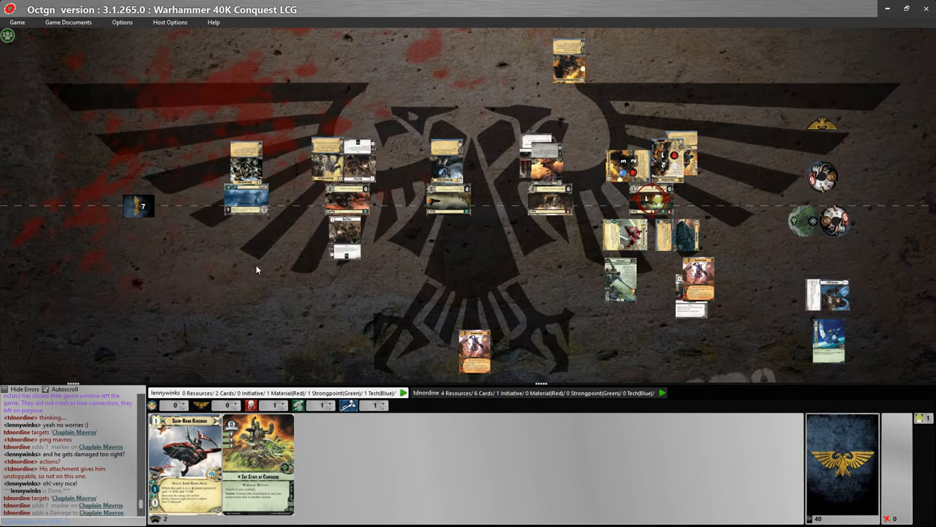
mouse_move(753, 175)
text(i always keep that)
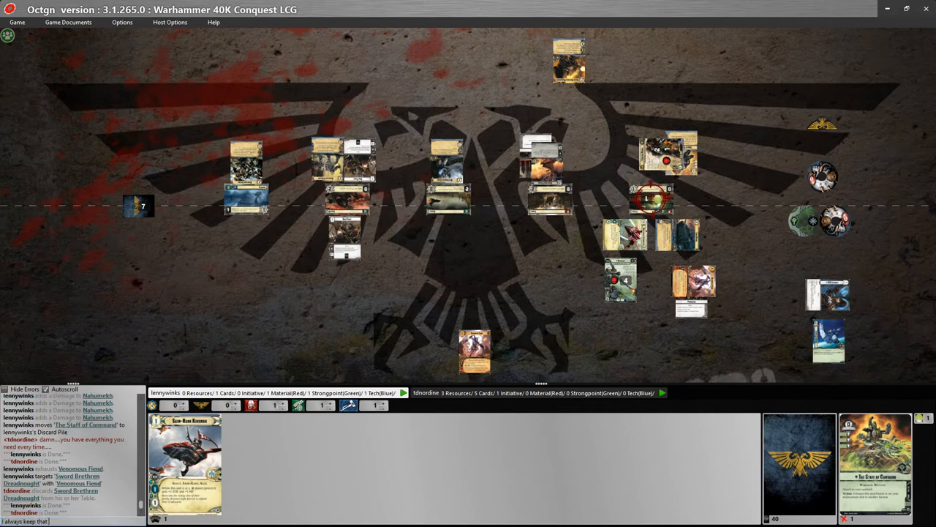
- Type 'for a shi' in chat, explaining the card kept as a shield
text(for a shi)
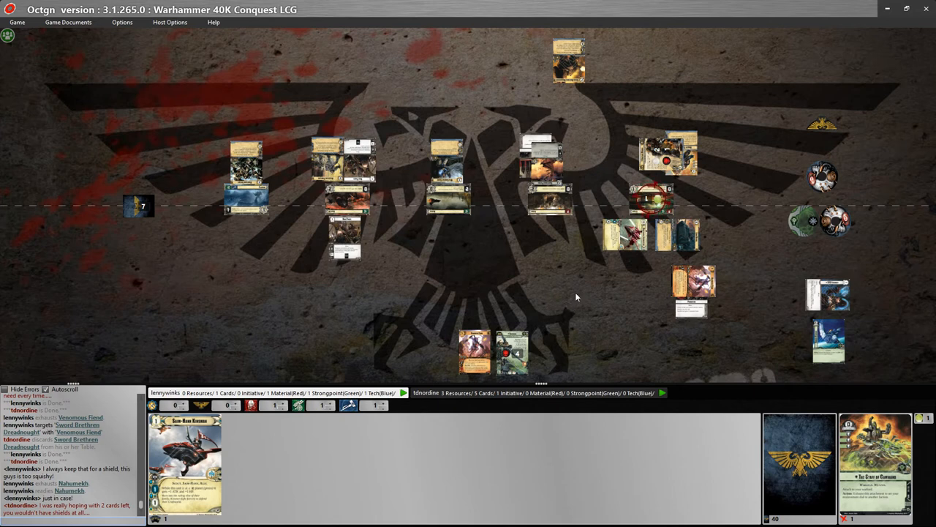
mouse_move(750, 214)
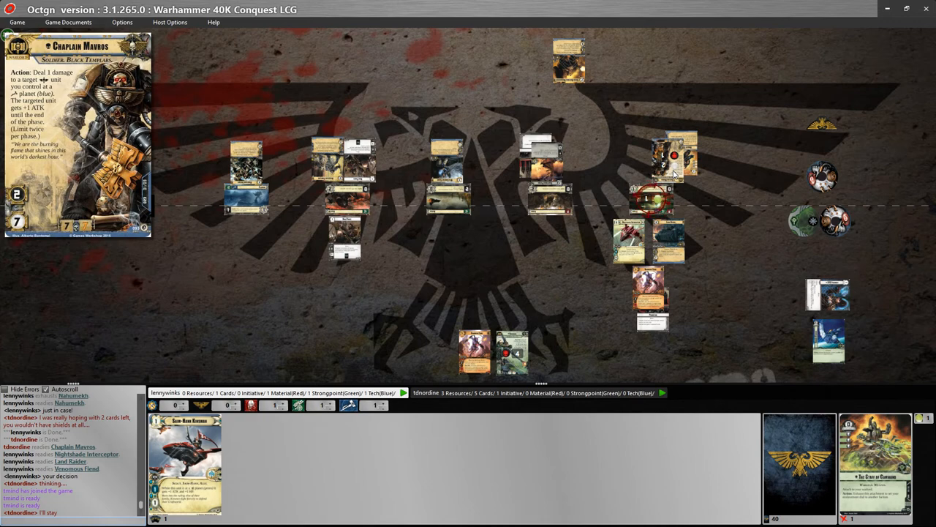
mouse_move(599, 188)
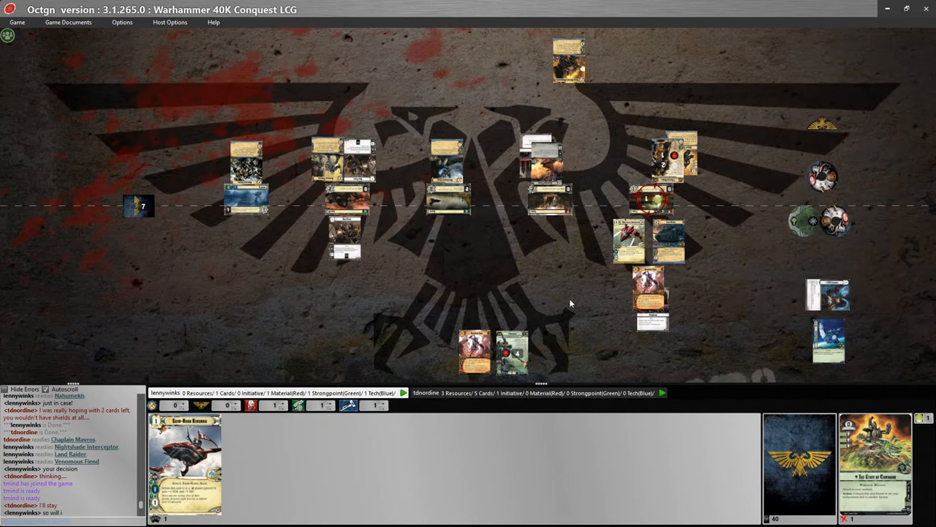
mouse_move(501, 284)
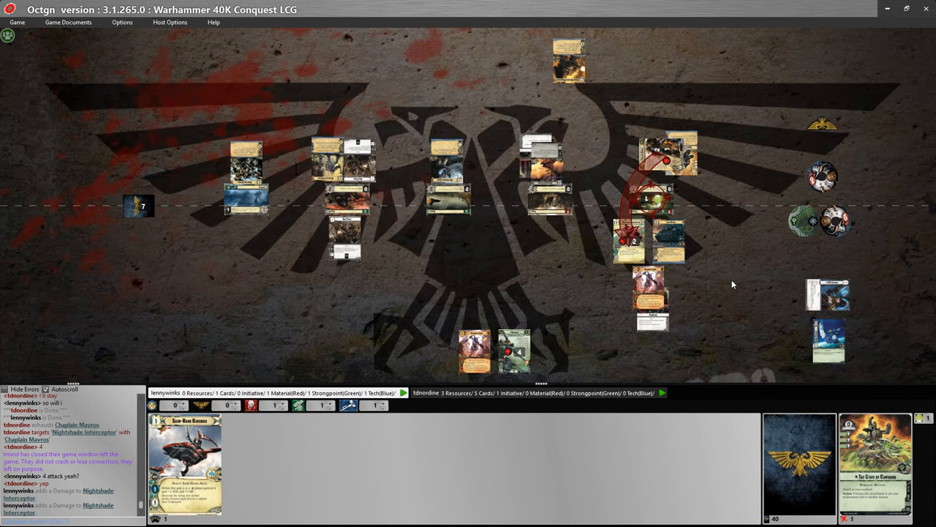
mouse_move(715, 253)
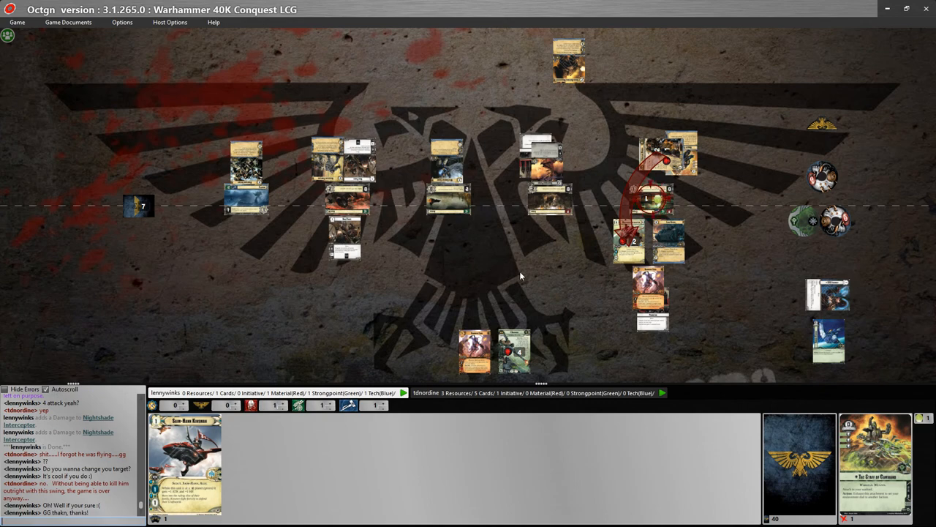
mouse_move(830, 340)
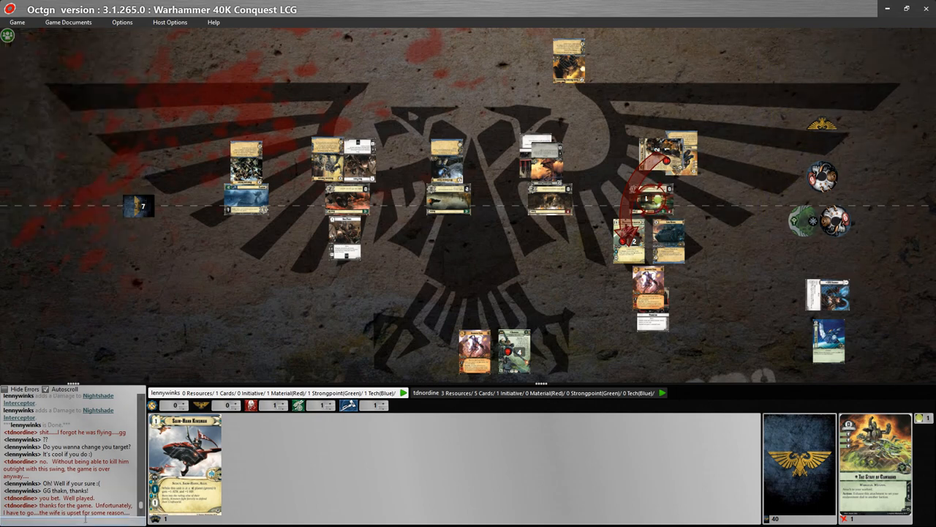
- Type 'no probs' in the chat reply box
text(no probs)
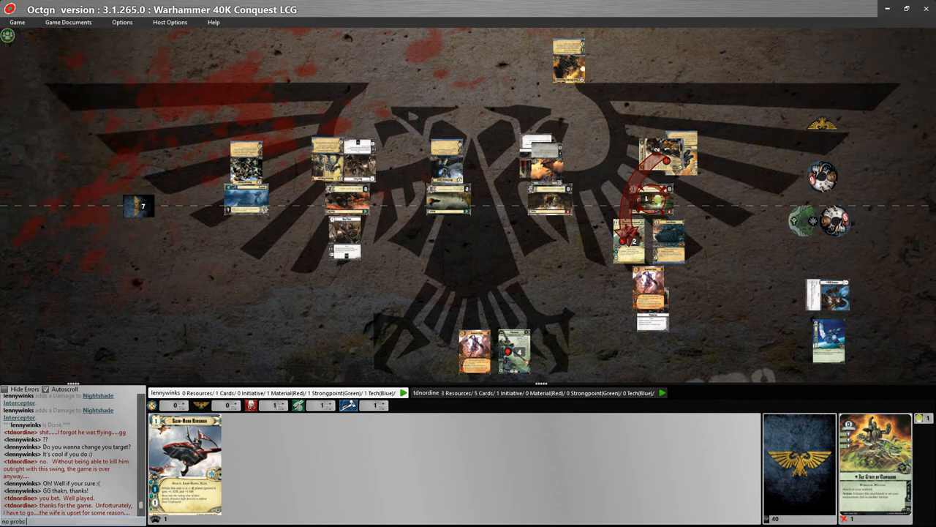